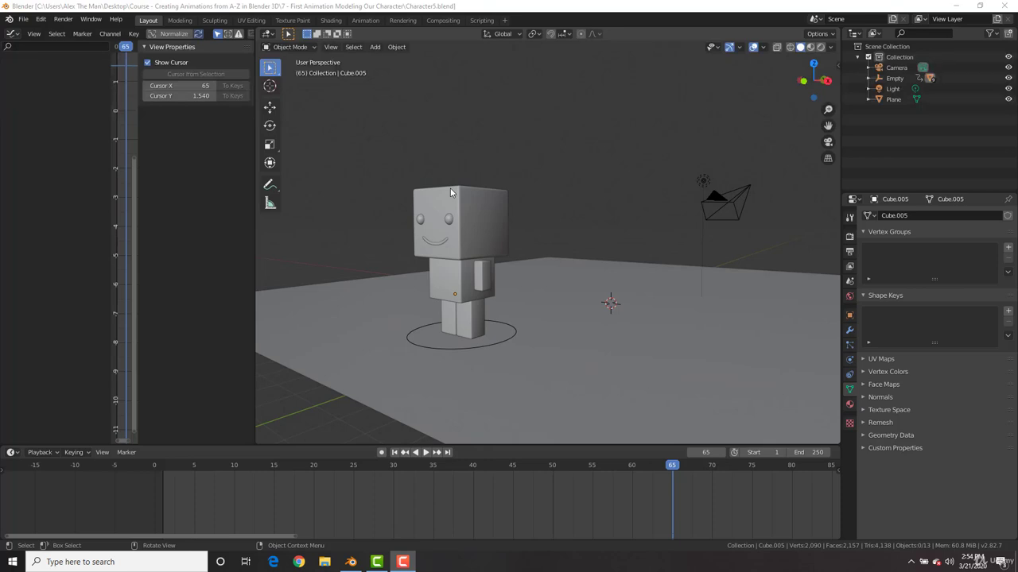
mouse_move(460, 195)
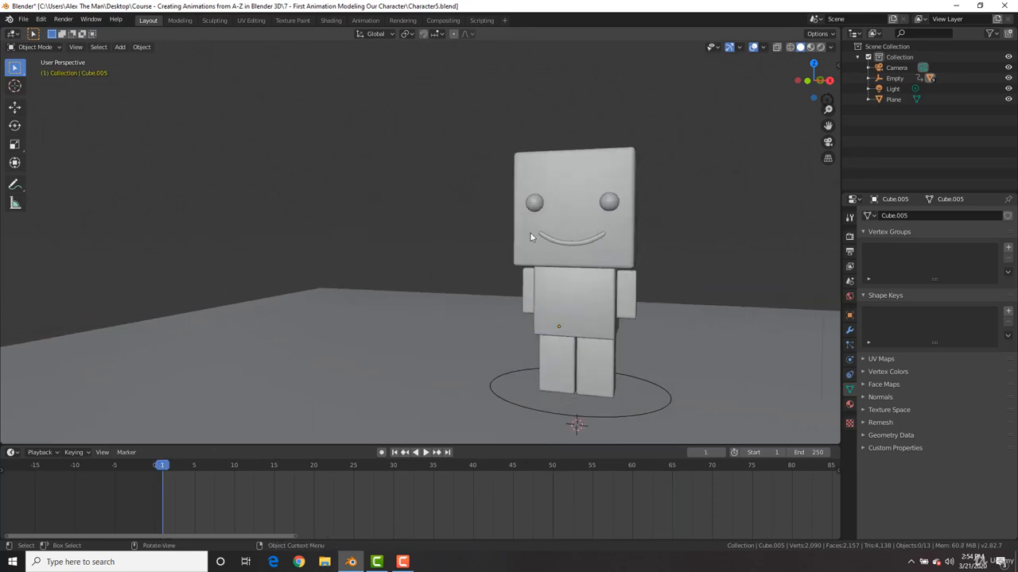
Zoom onto the robot's face, click the eye, then reselect the smile mouth Plane.001.
left_click_drag(556, 239, 549, 226)
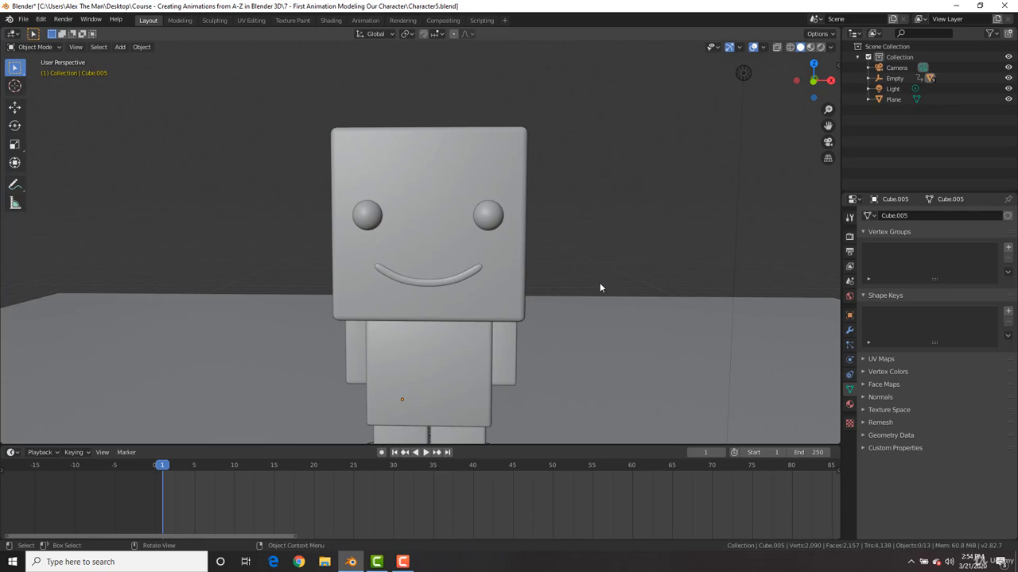
mouse_move(477, 260)
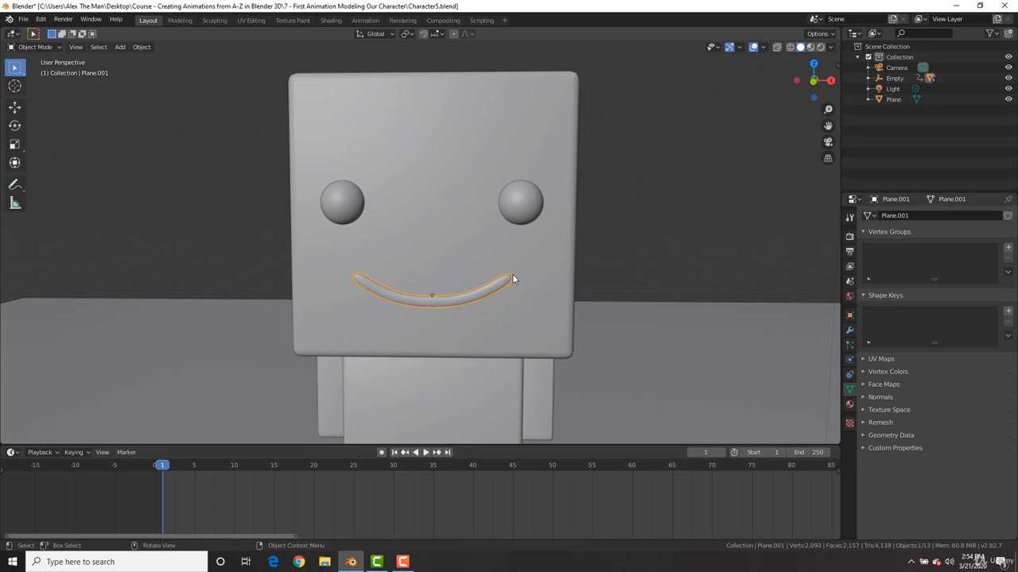
left_click(545, 386)
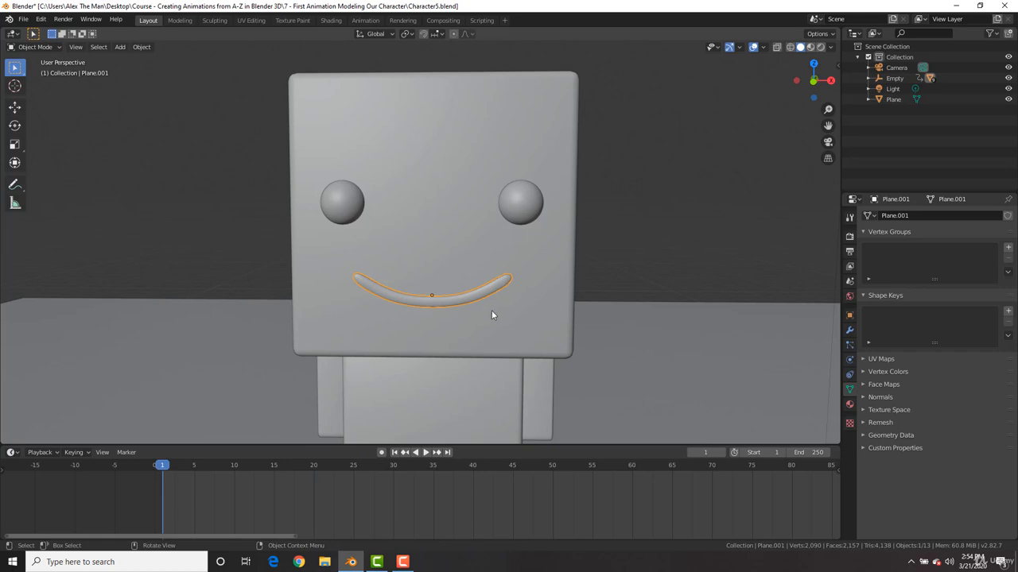
key("r")
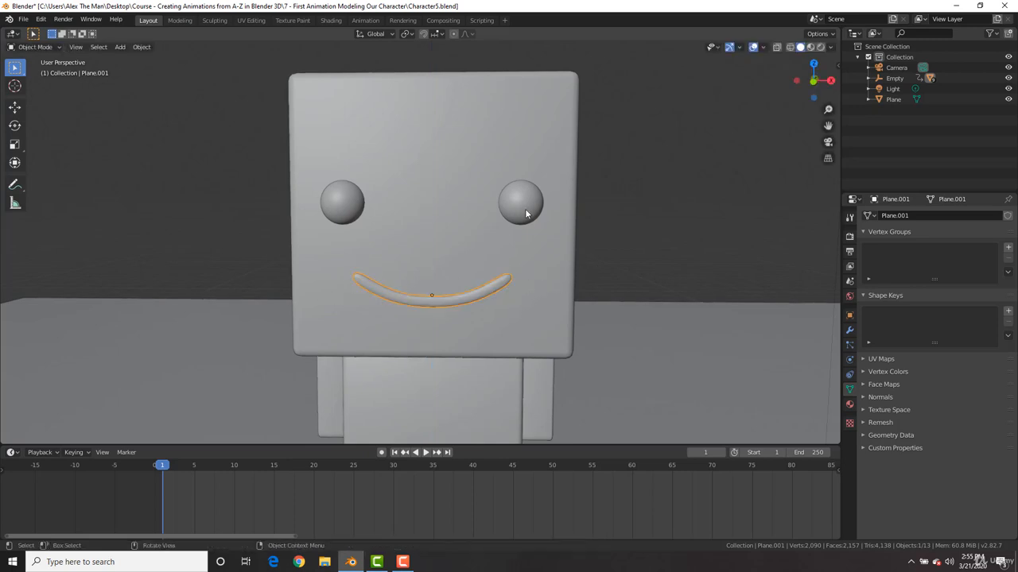
left_click(522, 203)
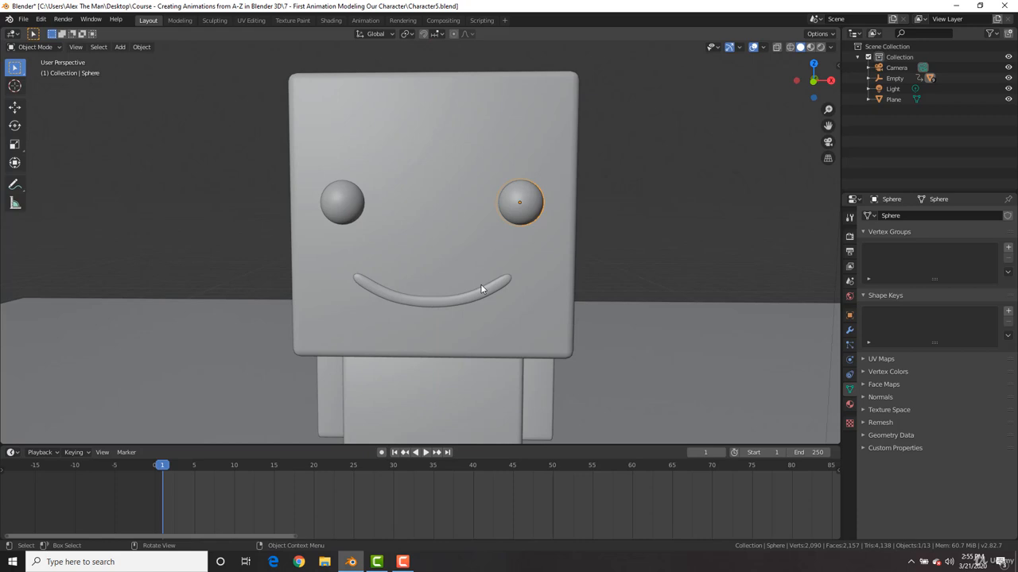
mouse_move(487, 298)
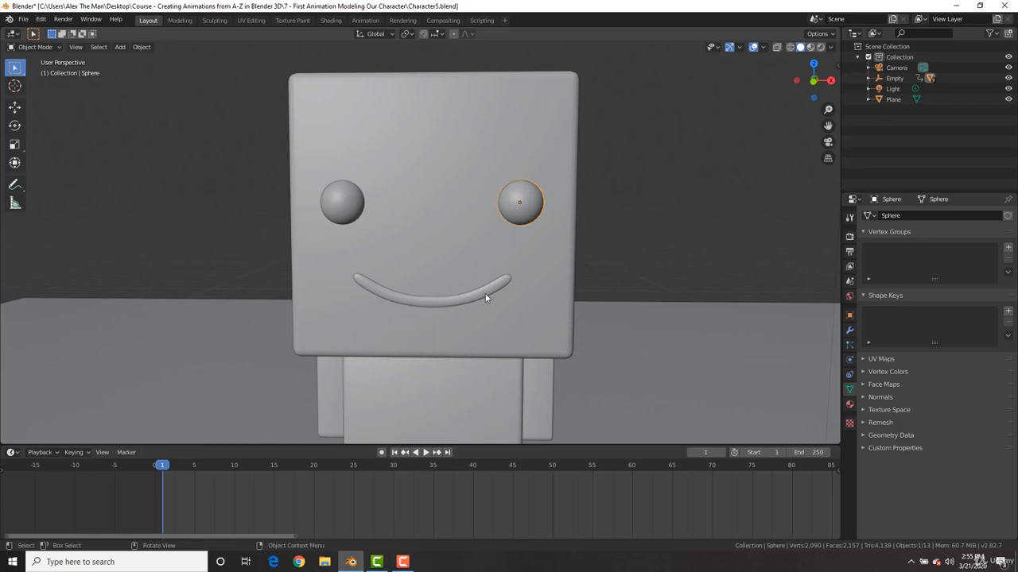
mouse_move(473, 247)
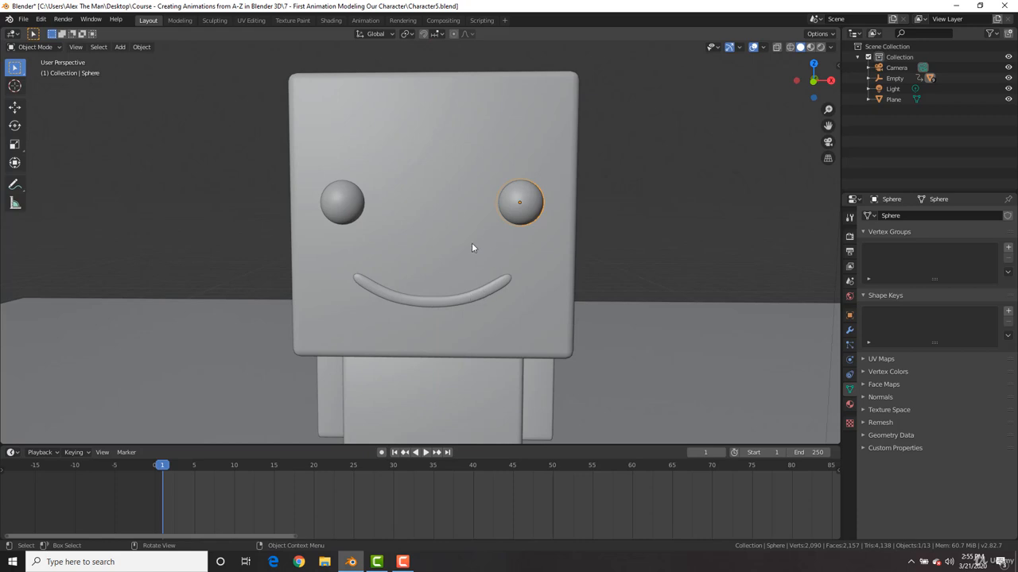
key("s")
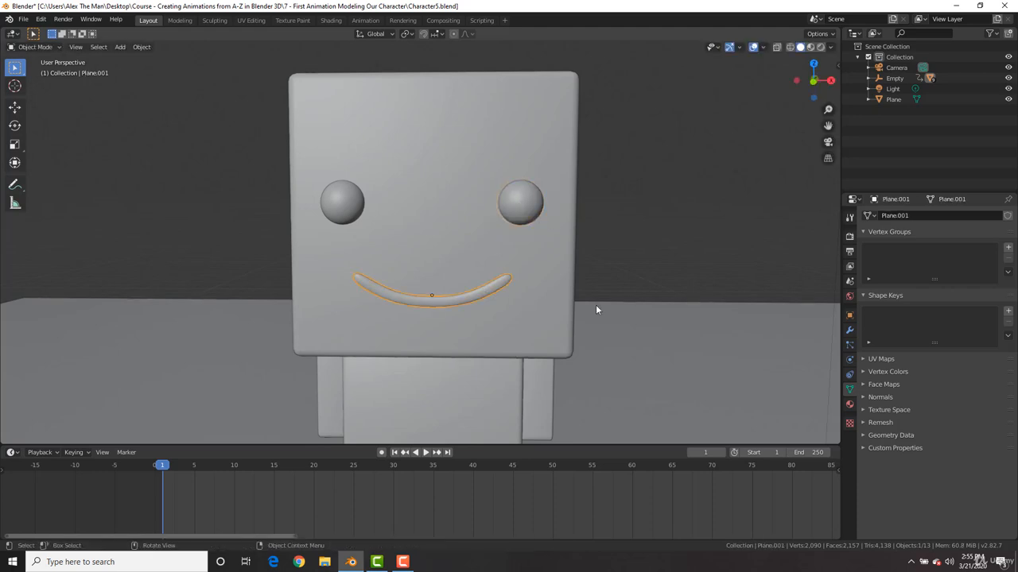
key("s")
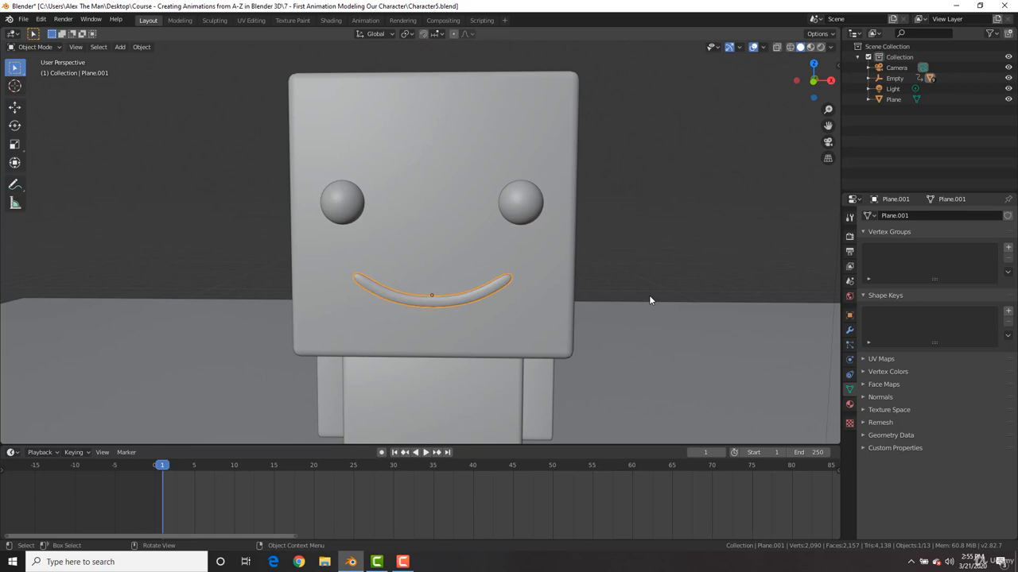
mouse_move(664, 306)
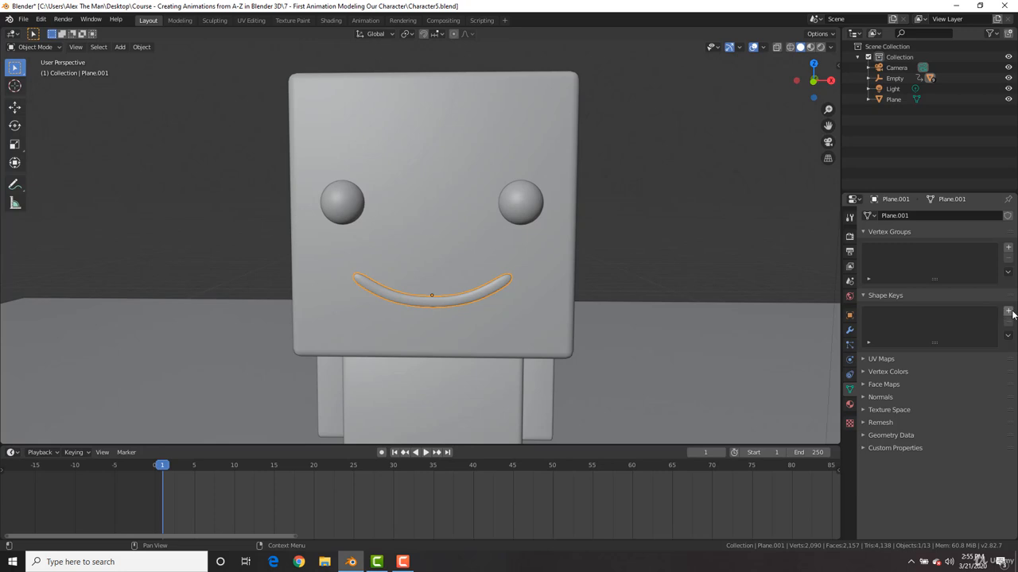
mouse_move(1005, 312)
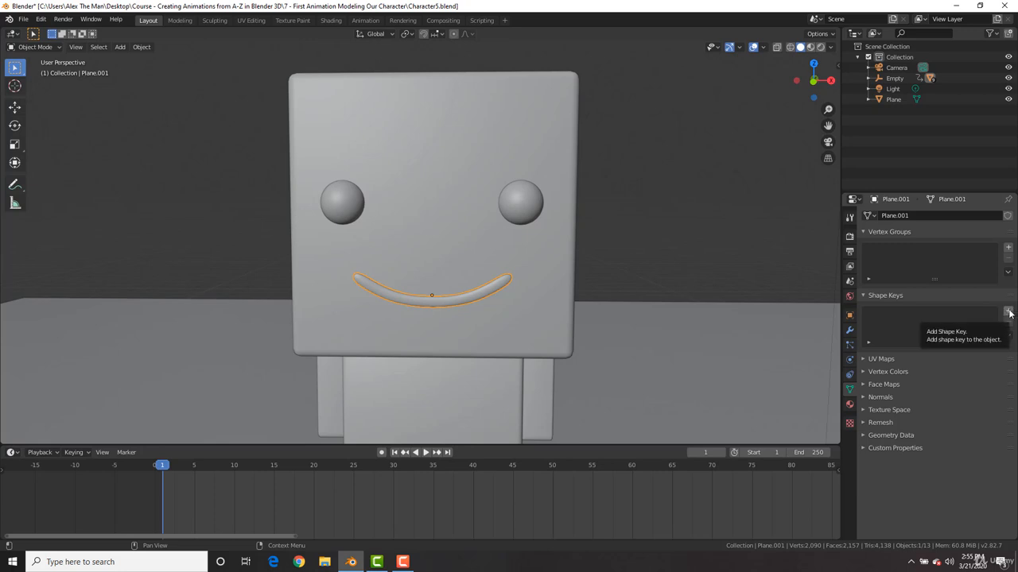
Add two shape keys to the mouth and rename the second to 'Smile or Frown'.
left_click(1007, 313)
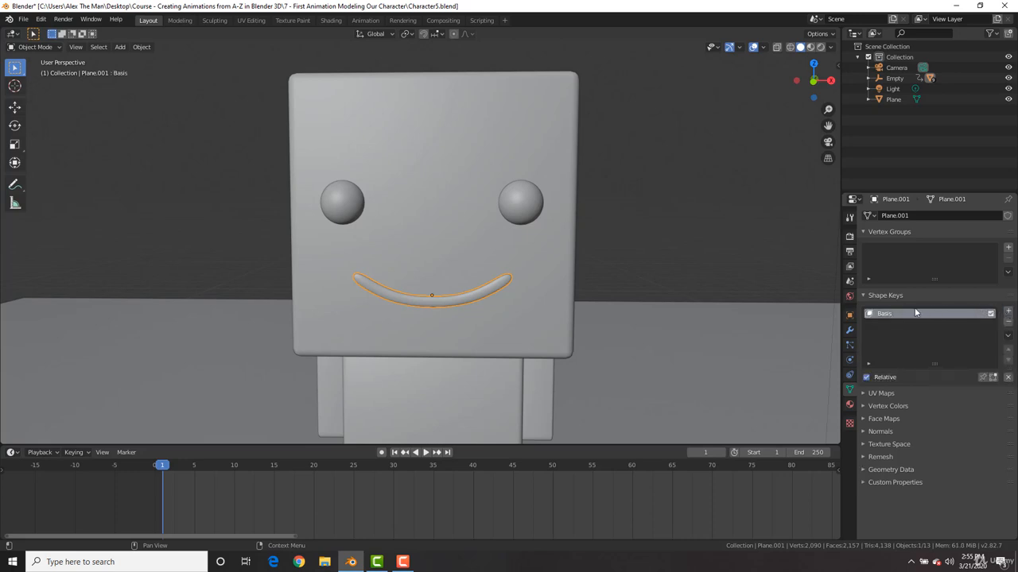
mouse_move(900, 313)
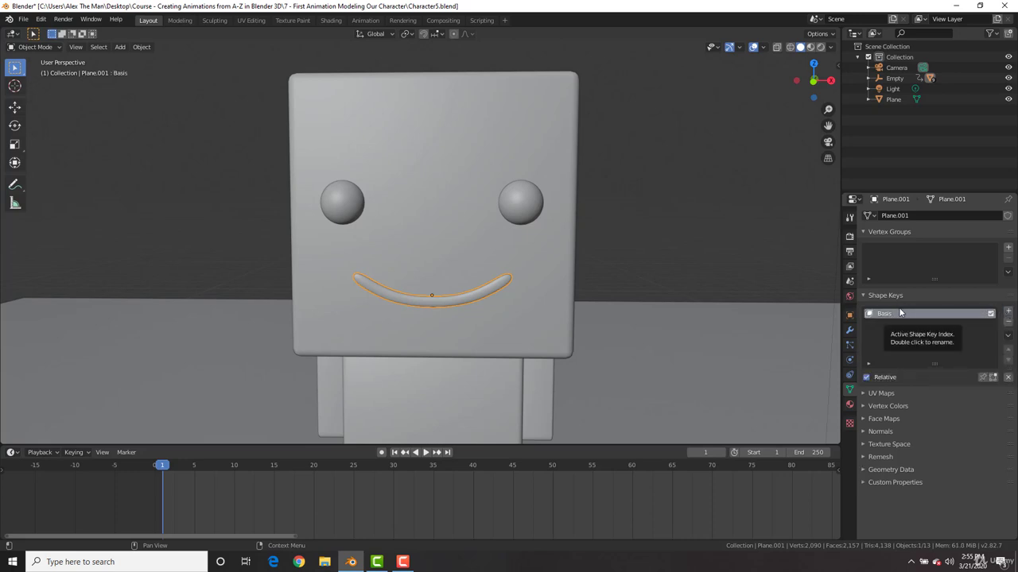
mouse_move(944, 325)
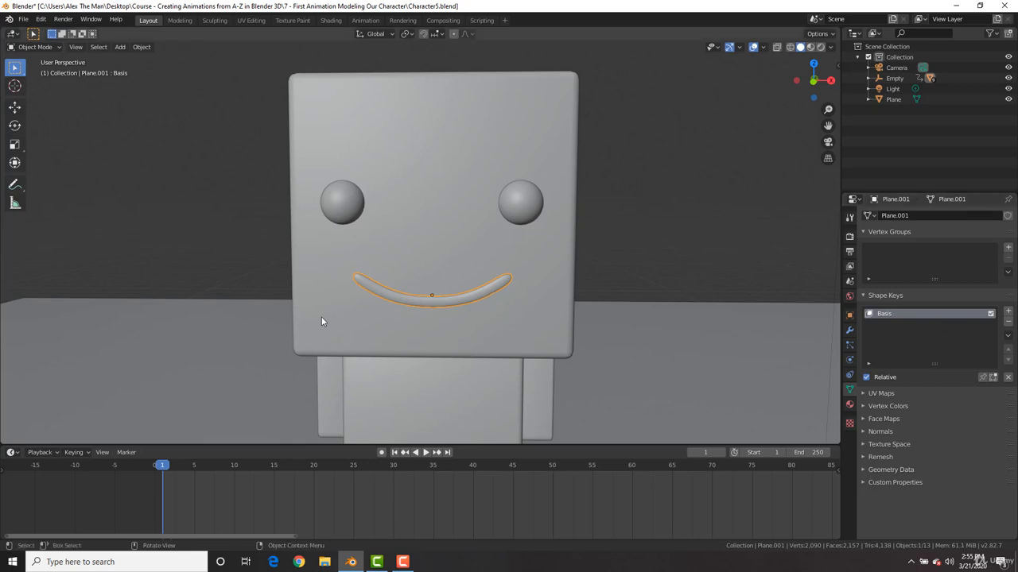
mouse_move(475, 293)
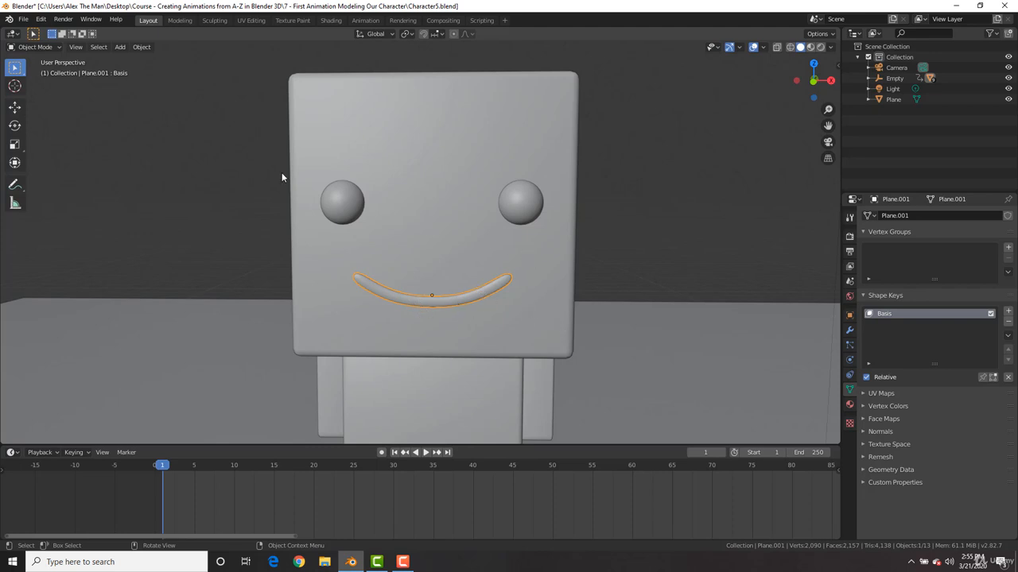
mouse_move(677, 320)
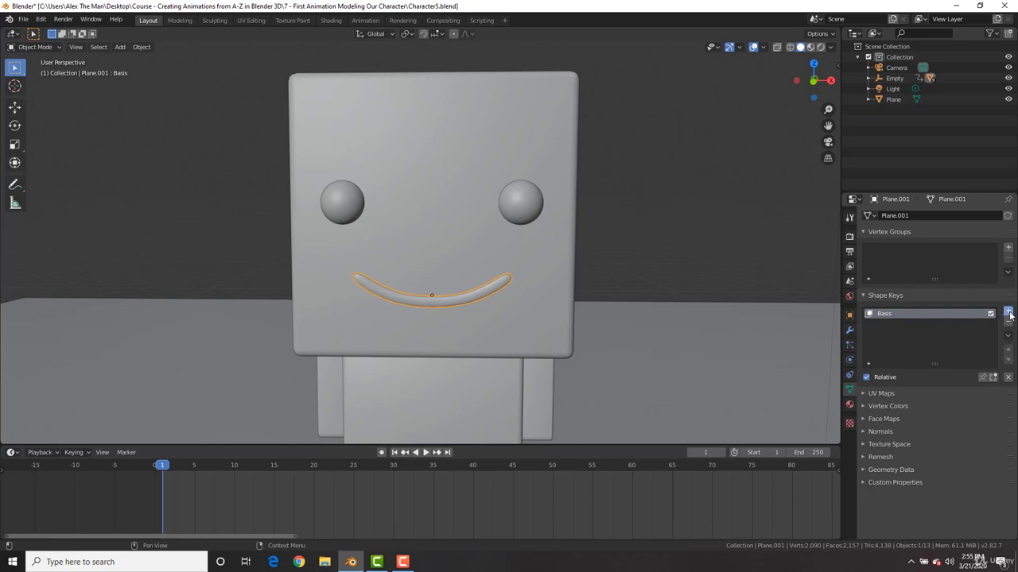
left_click(1006, 313)
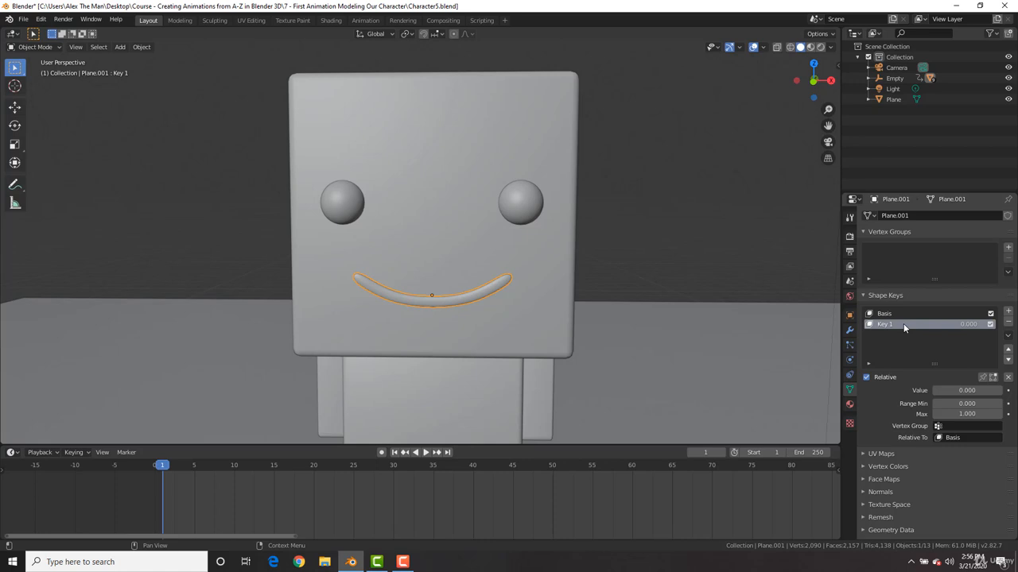
double_click(905, 324)
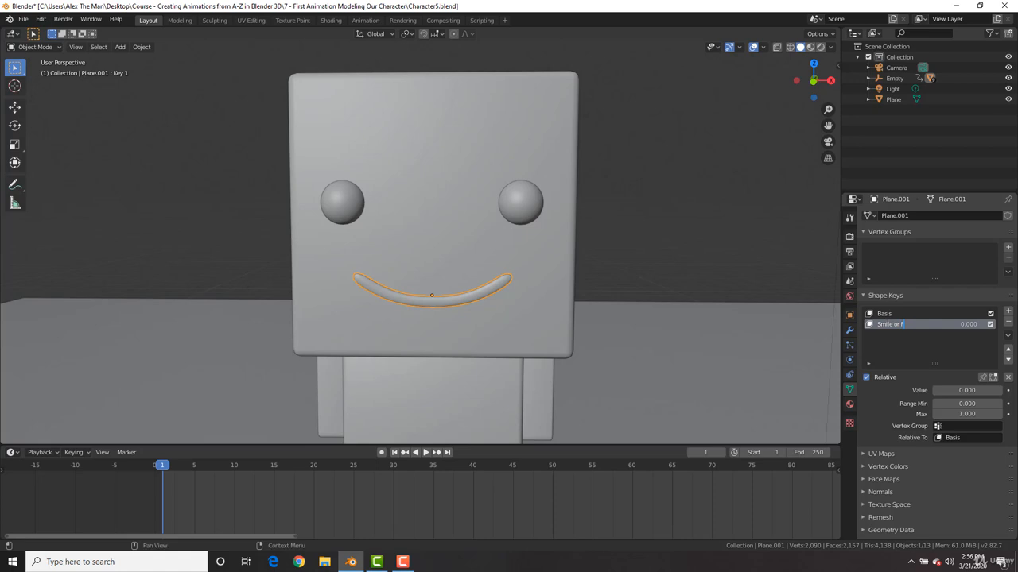
type("Smile or Frown")
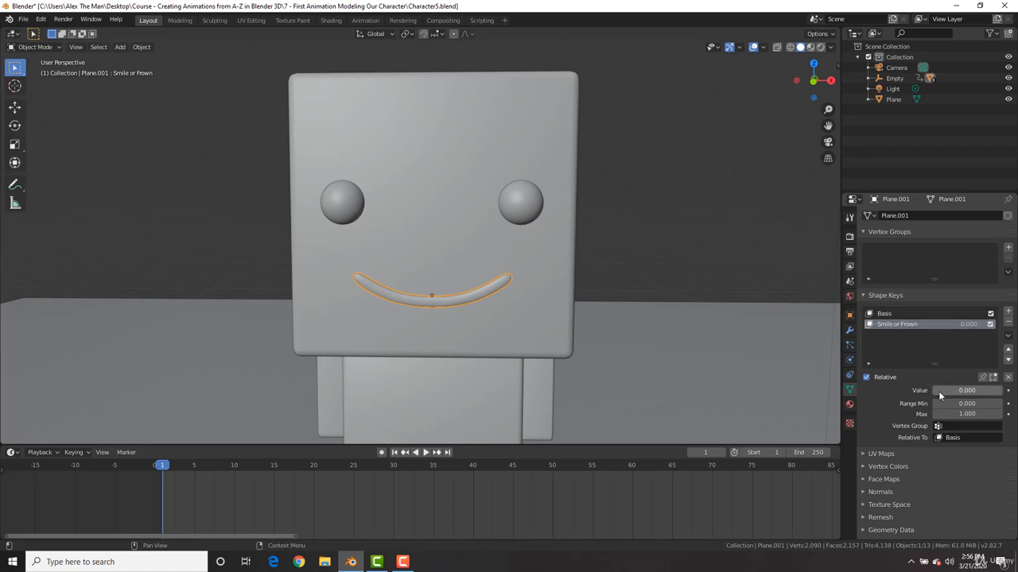
Raise the Smile or Frown key value to 1.000 and enter Edit Mode on the mouth.
left_click_drag(954, 390, 966, 390)
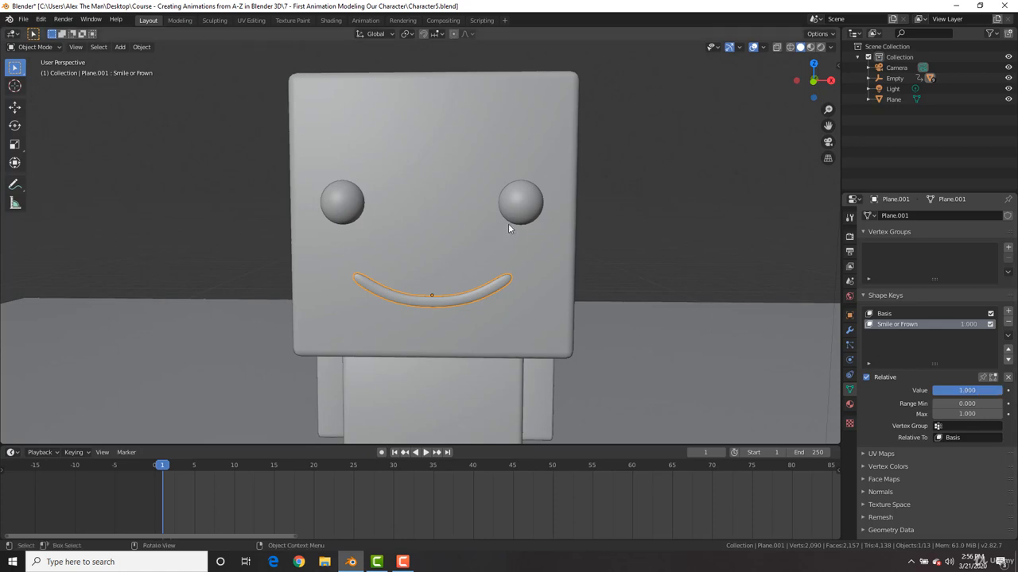
key("Tab")
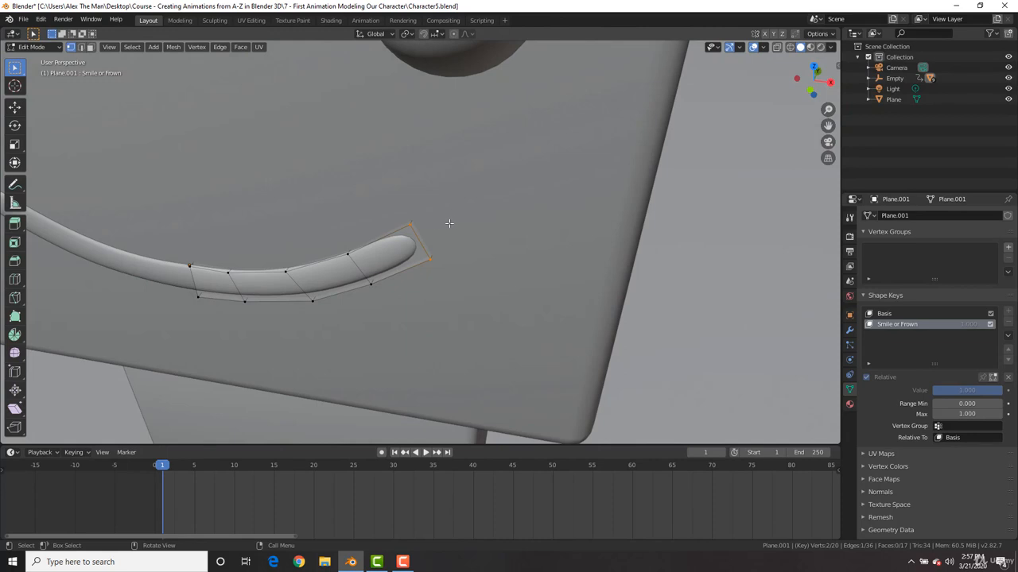
In front orthographic view, move the mouth's right-end vertices upward along Z.
key("KP_1")
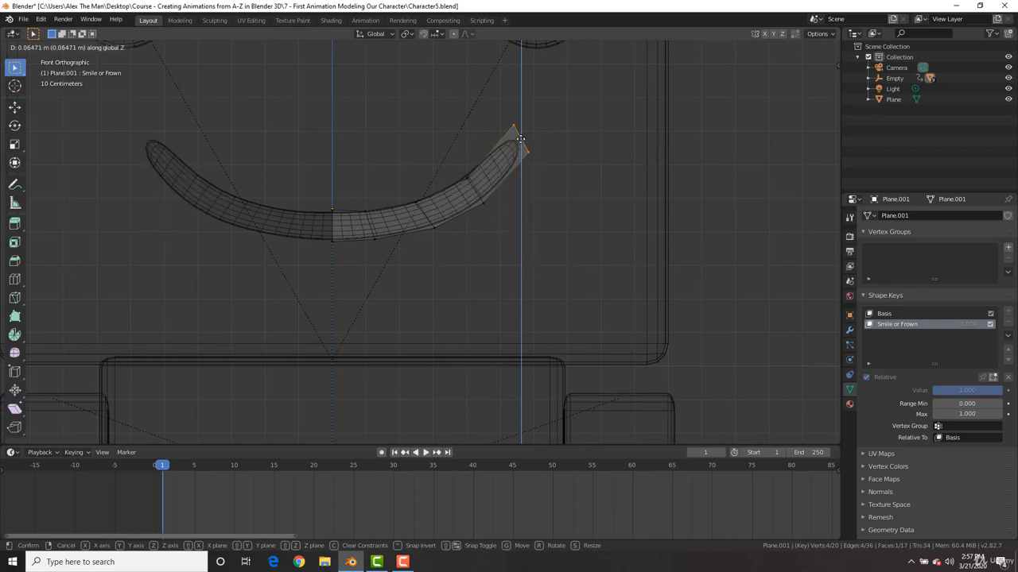
key("Return")
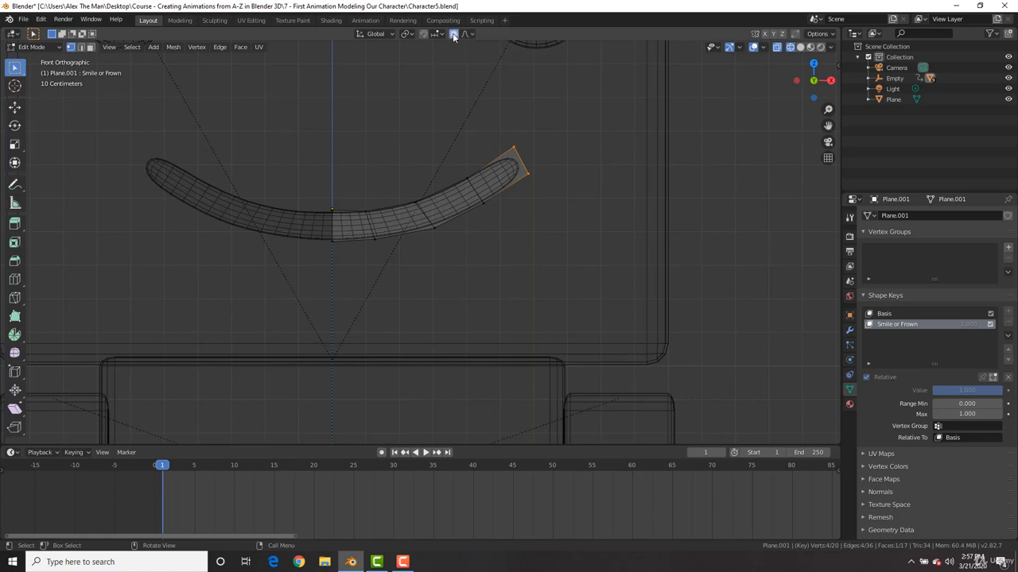
Set the proportional editing falloff to Smooth.
left_click(470, 34)
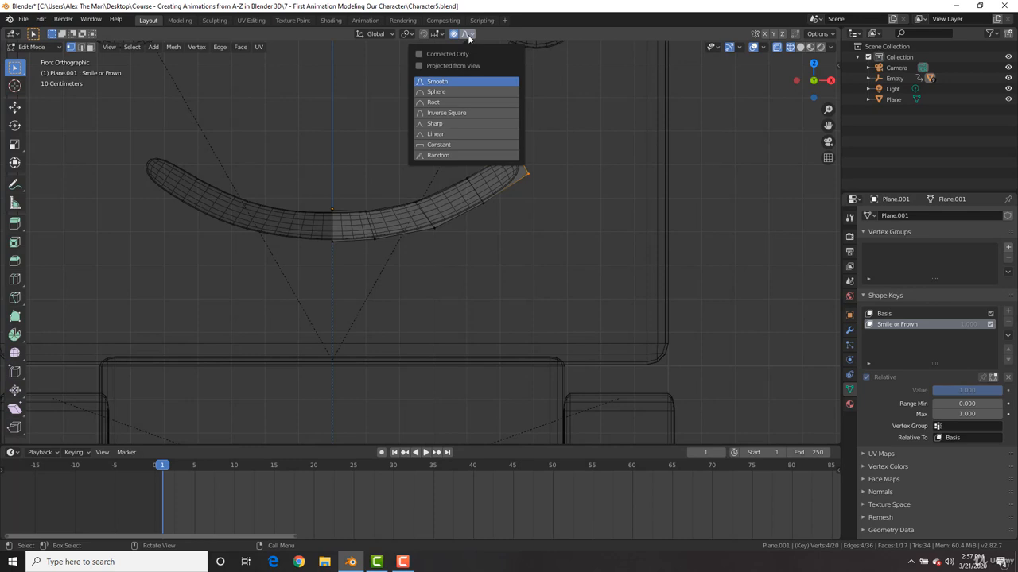
mouse_move(462, 82)
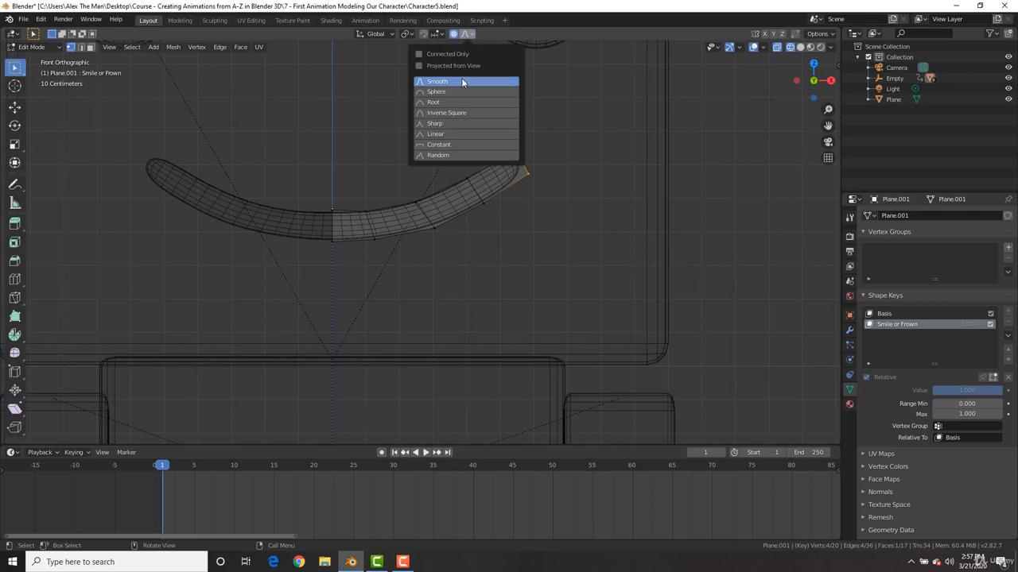
left_click(435, 81)
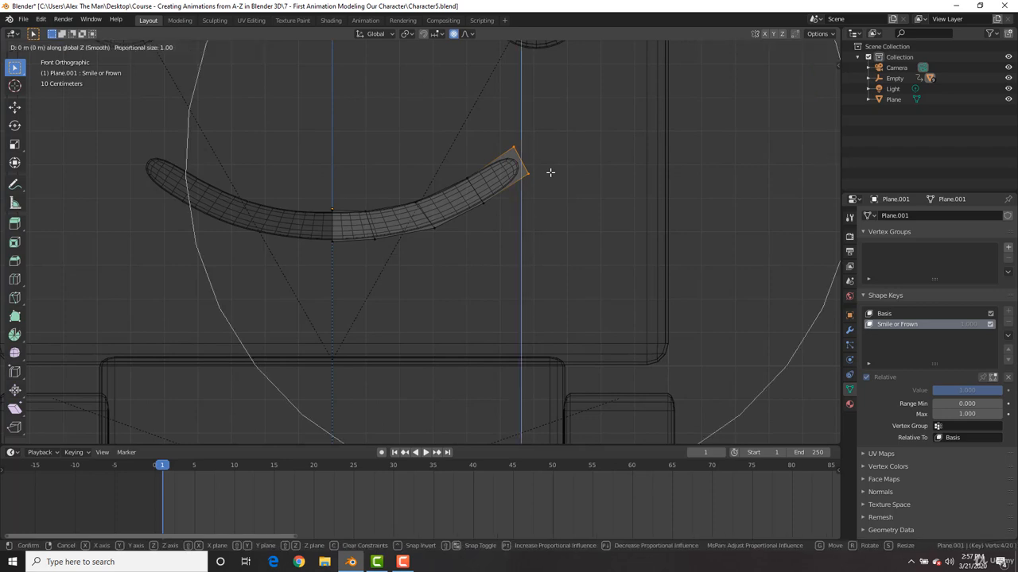
Pull the mouth's right end and top-edge vertices downward into a frown.
scroll("down", 3)
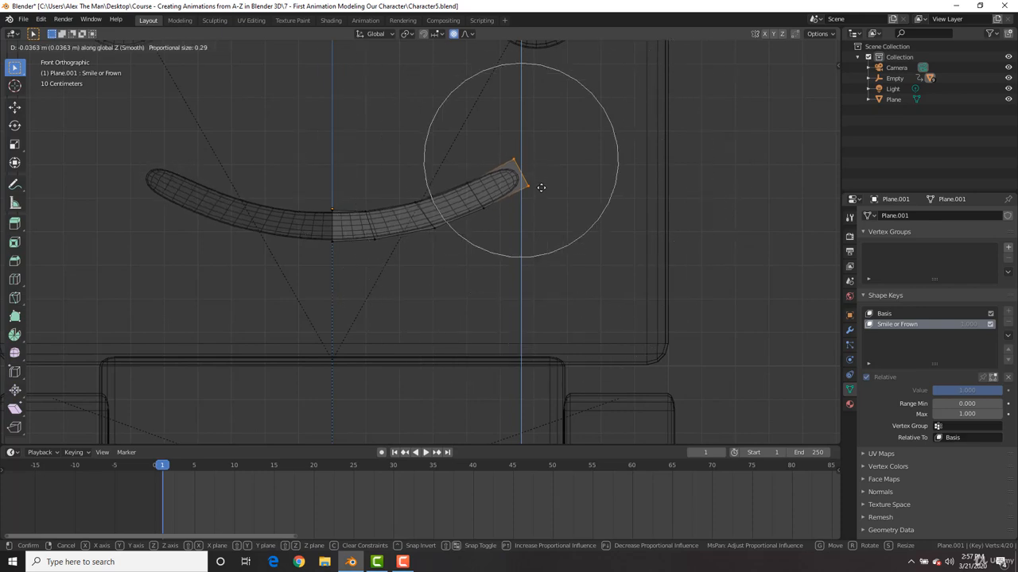
left_click_drag(541, 188, 551, 264)
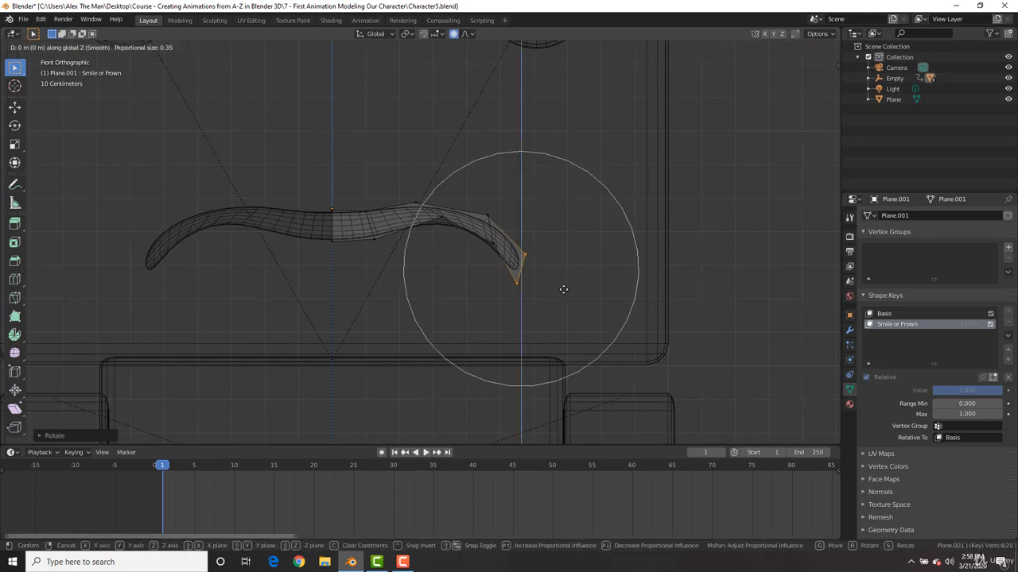
left_click_drag(563, 289, 547, 308)
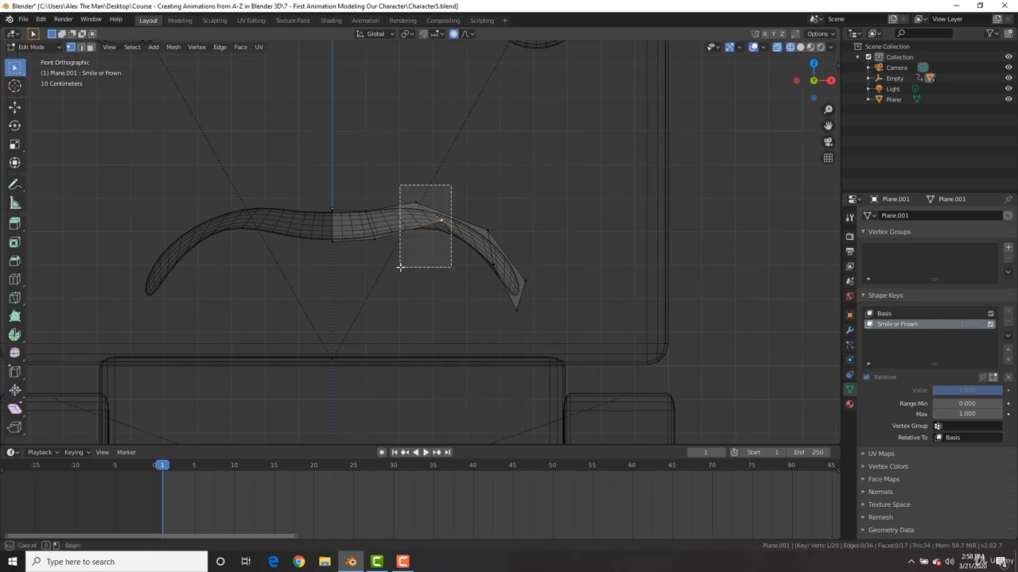
key("r")
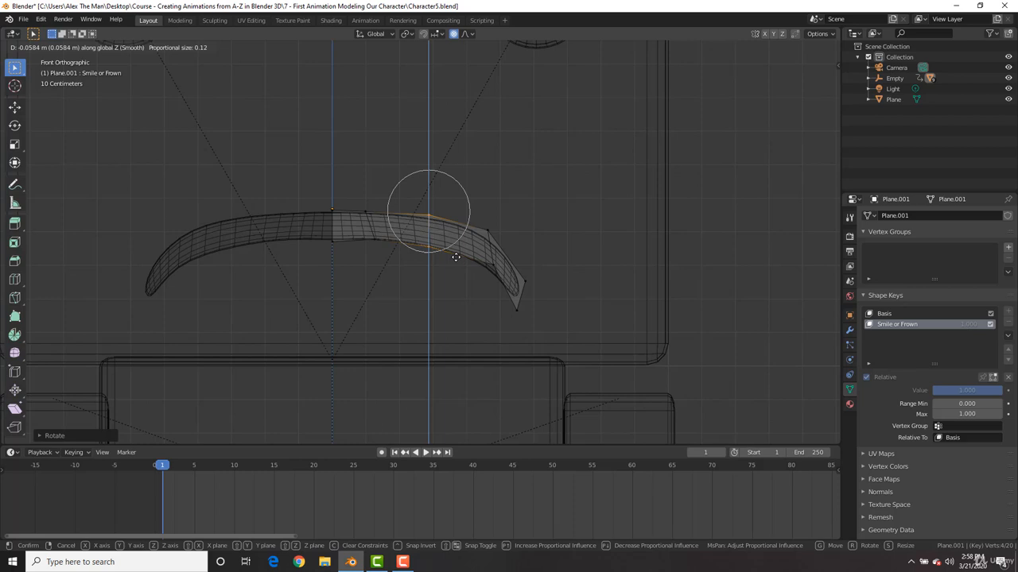
key("Return")
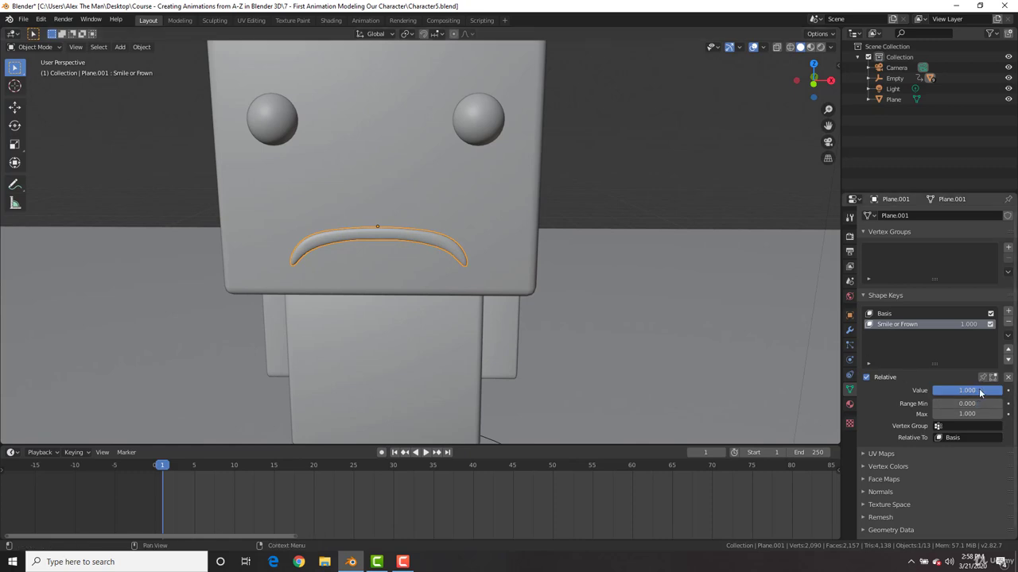
Slide the Smile or Frown value from 1.000 down to 0.000 to preview the blend.
left_click_drag(978, 390, 938, 390)
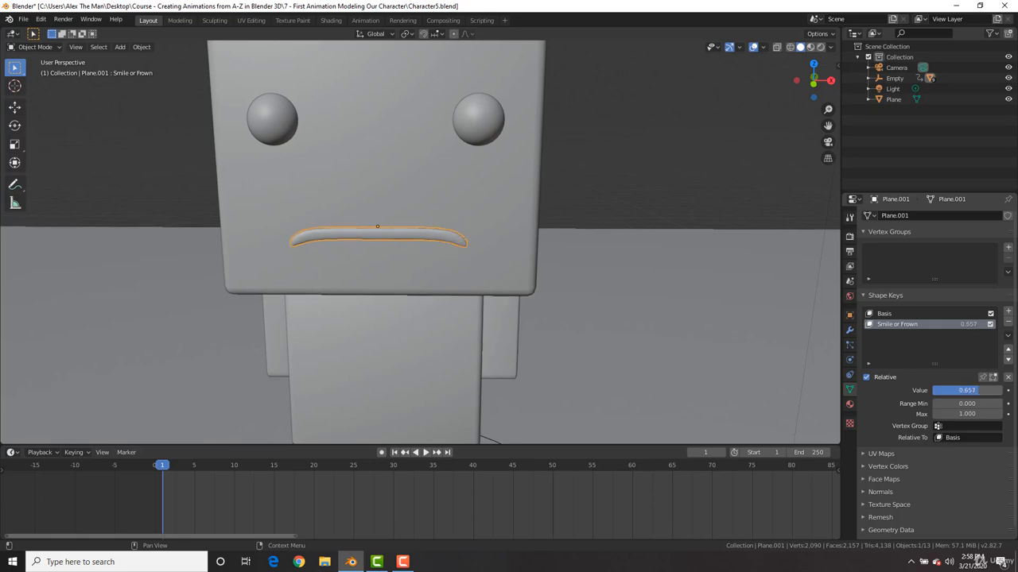
left_click_drag(939, 390, 994, 390)
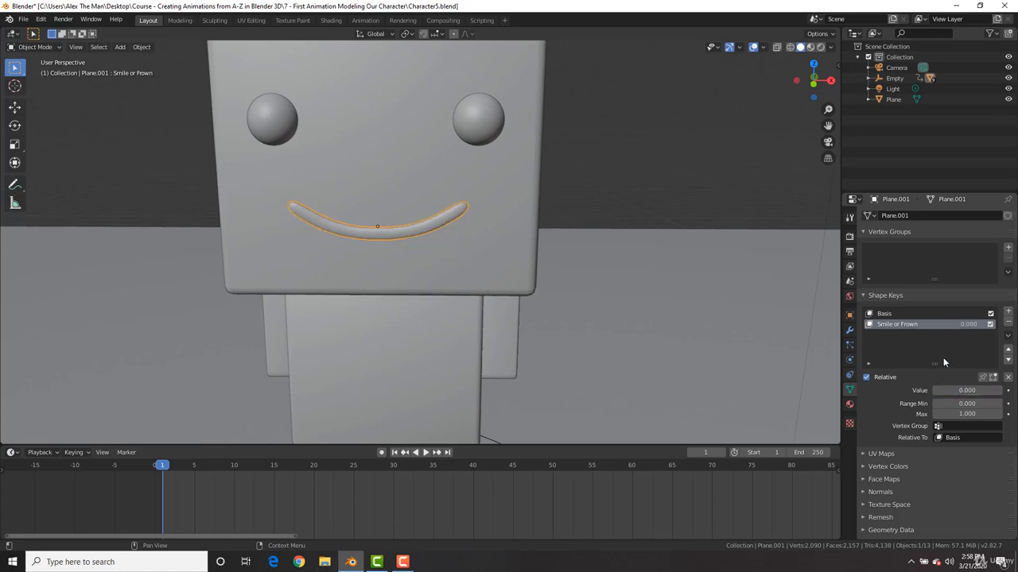
mouse_move(1008, 309)
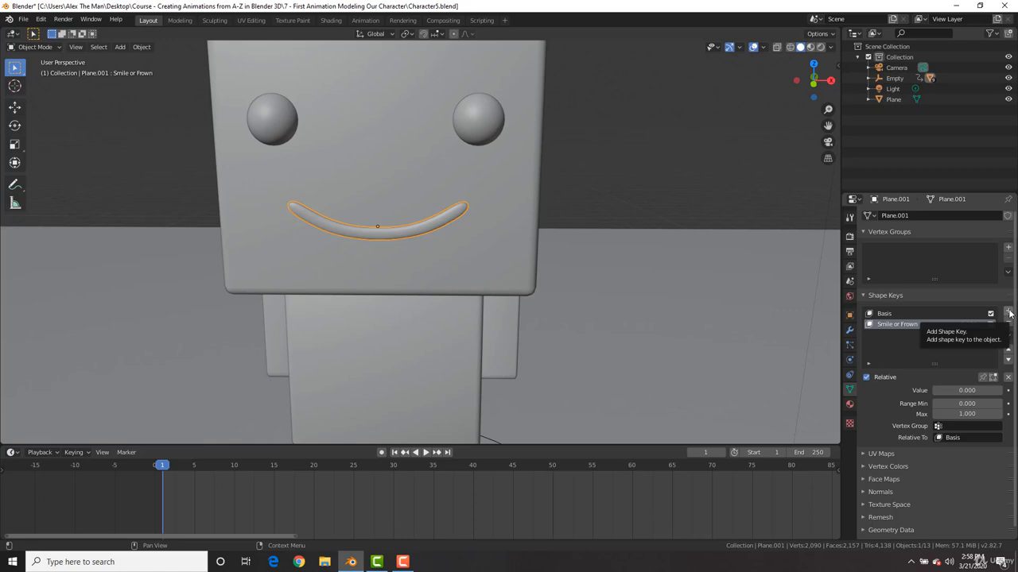
Add Key 2, raise the mouth's top-centre vertex, and box-select the right half.
left_click(1008, 313)
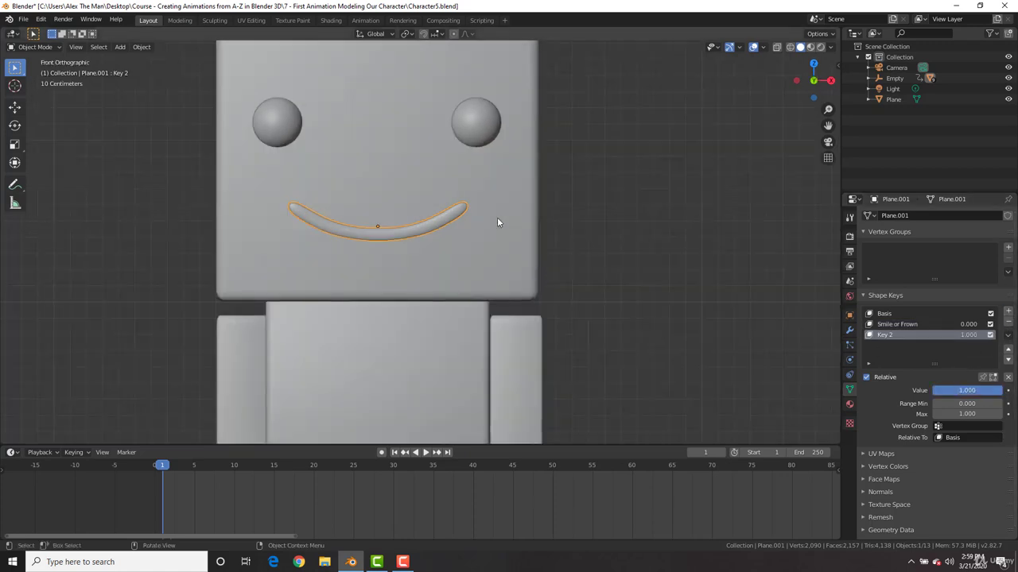
key("Tab")
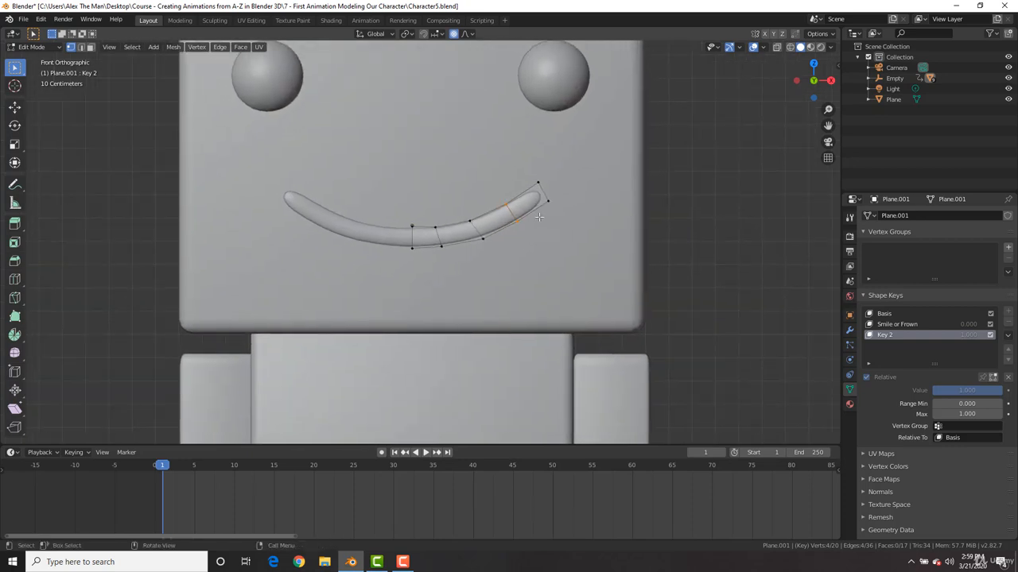
mouse_move(552, 190)
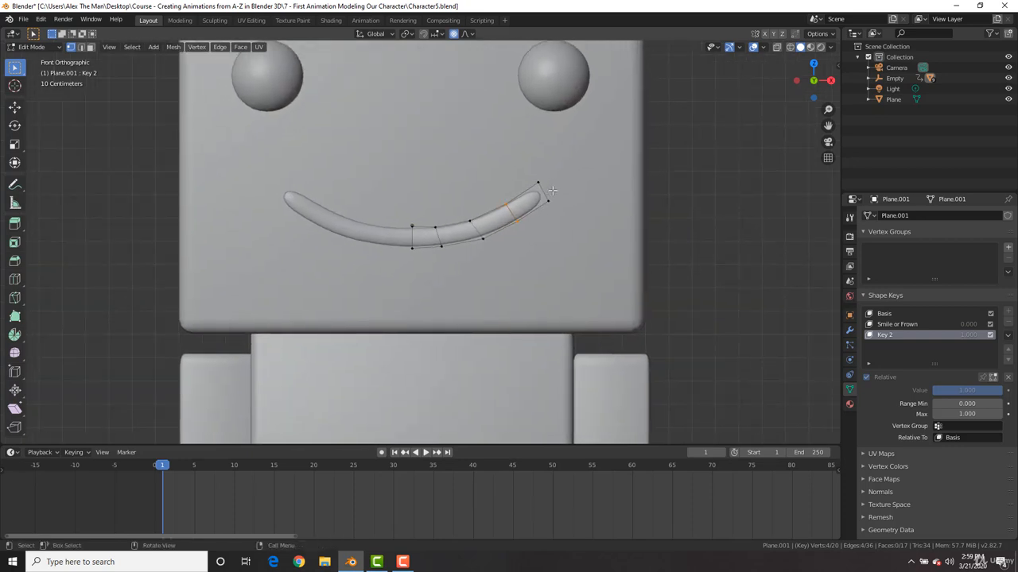
mouse_move(547, 167)
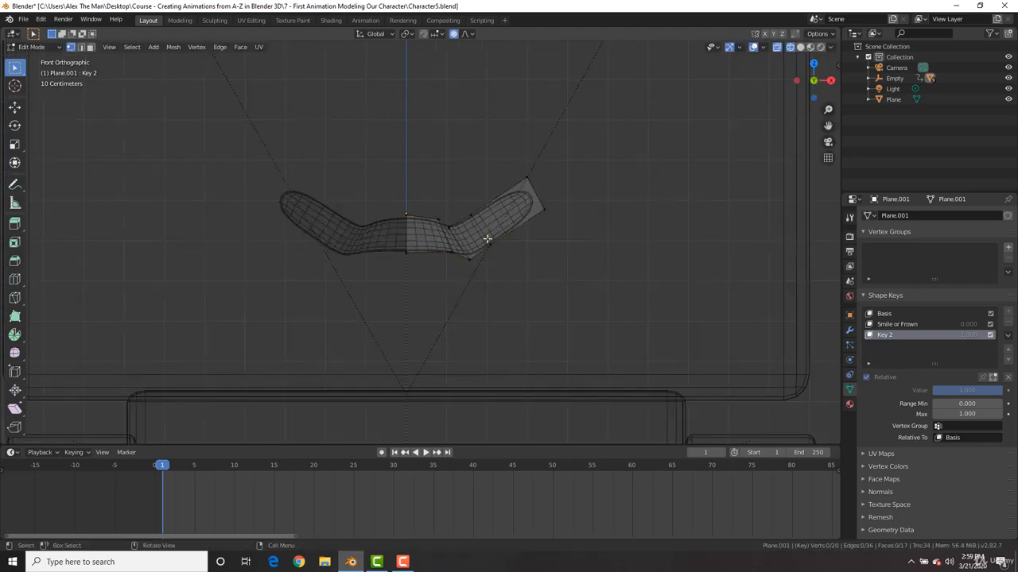
left_click(477, 231)
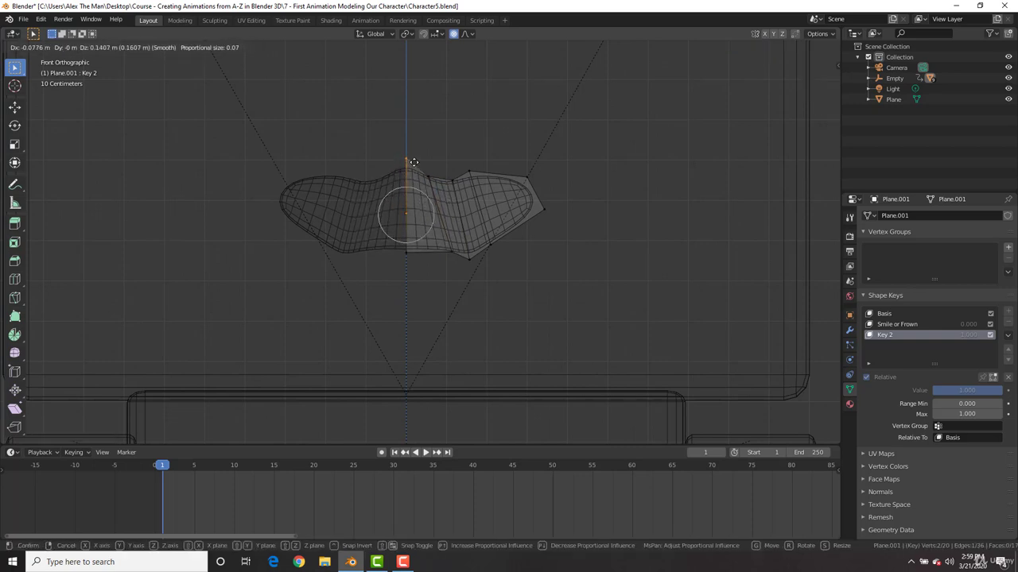
left_click(457, 235)
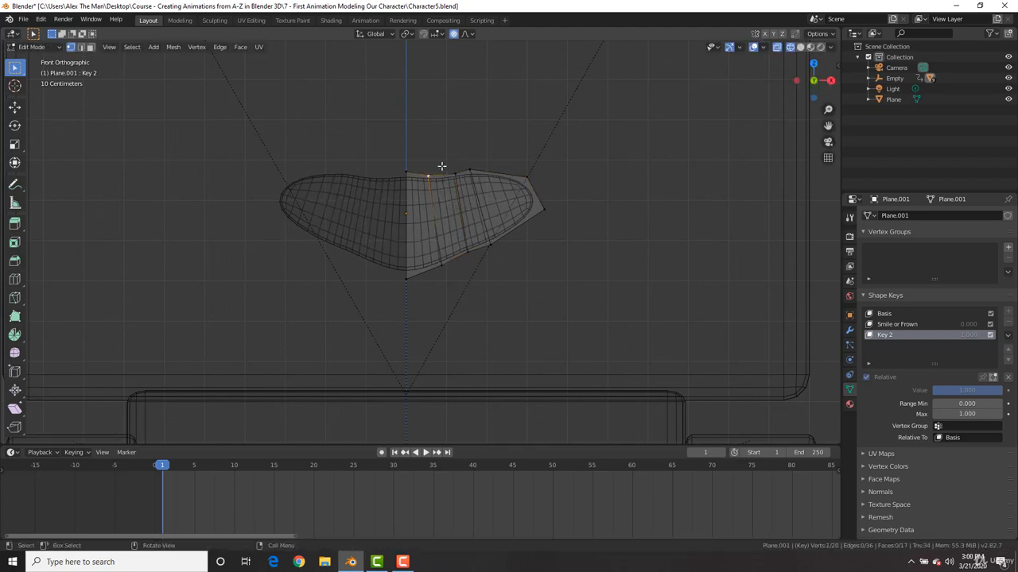
left_click_drag(441, 165, 458, 181)
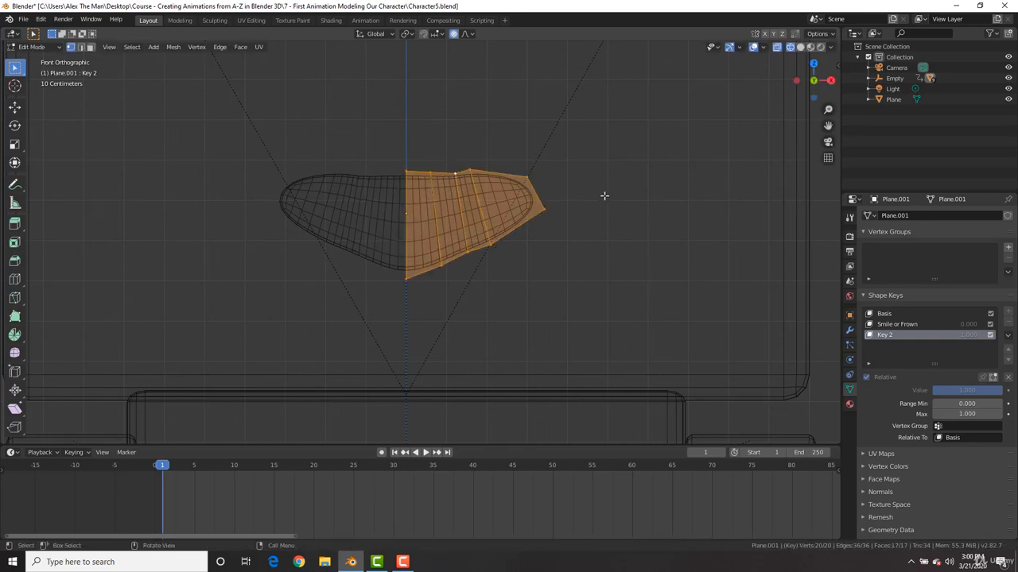
Smooth the selected right-half vertices, then pull the edge and top-centre vertices into an oval.
right_click(605, 197)
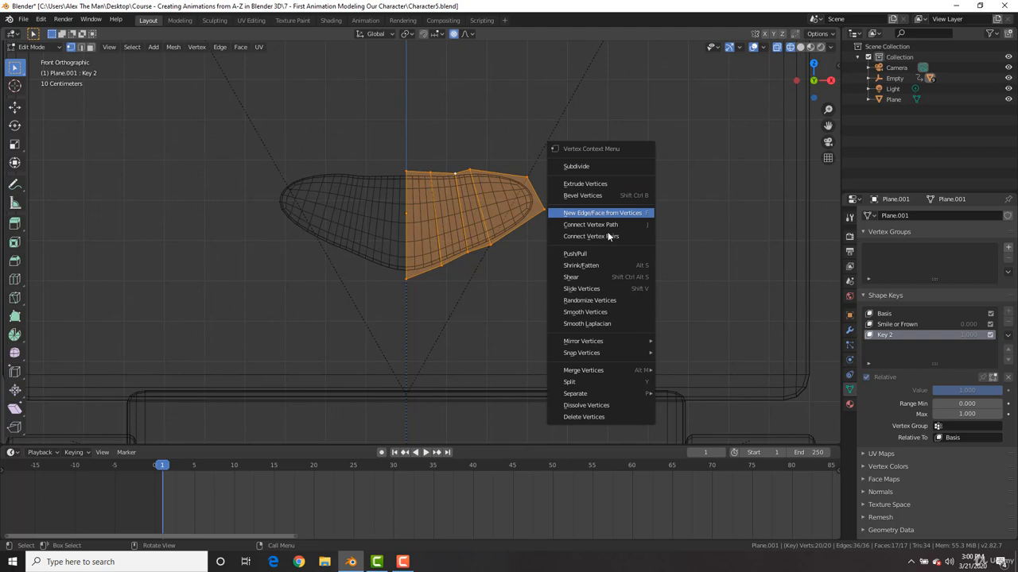
mouse_move(608, 312)
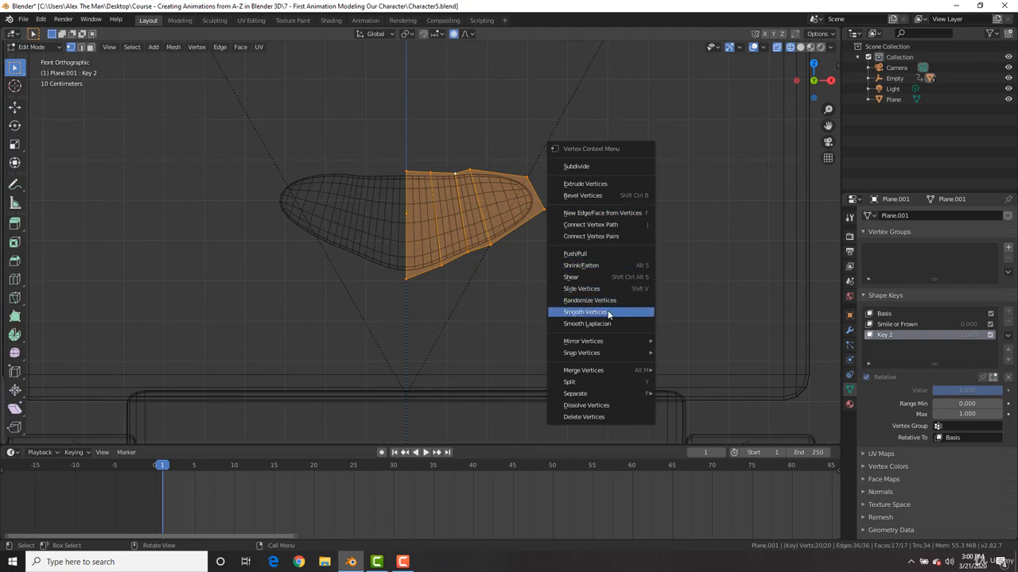
left_click(589, 312)
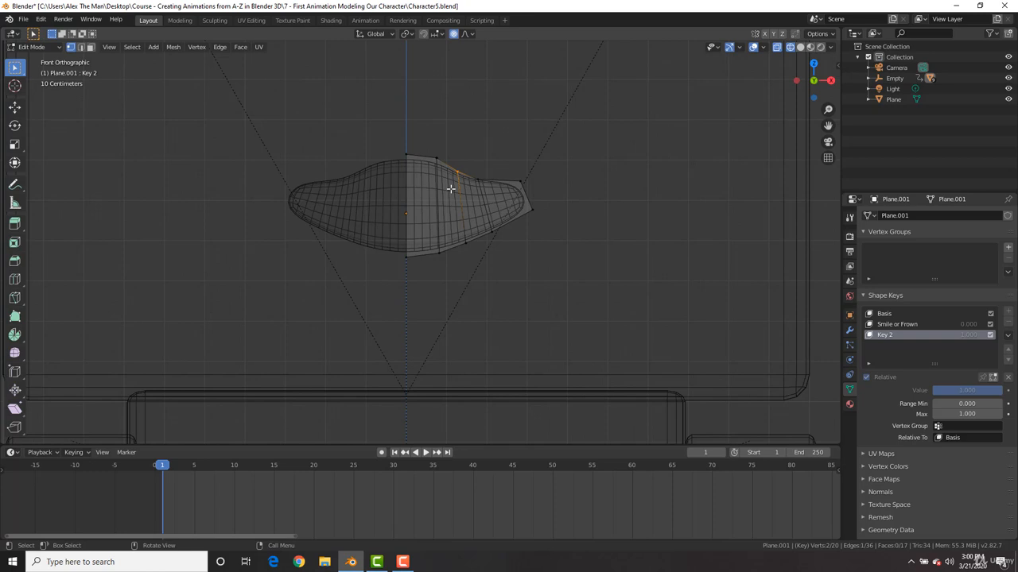
left_click_drag(450, 189, 467, 181)
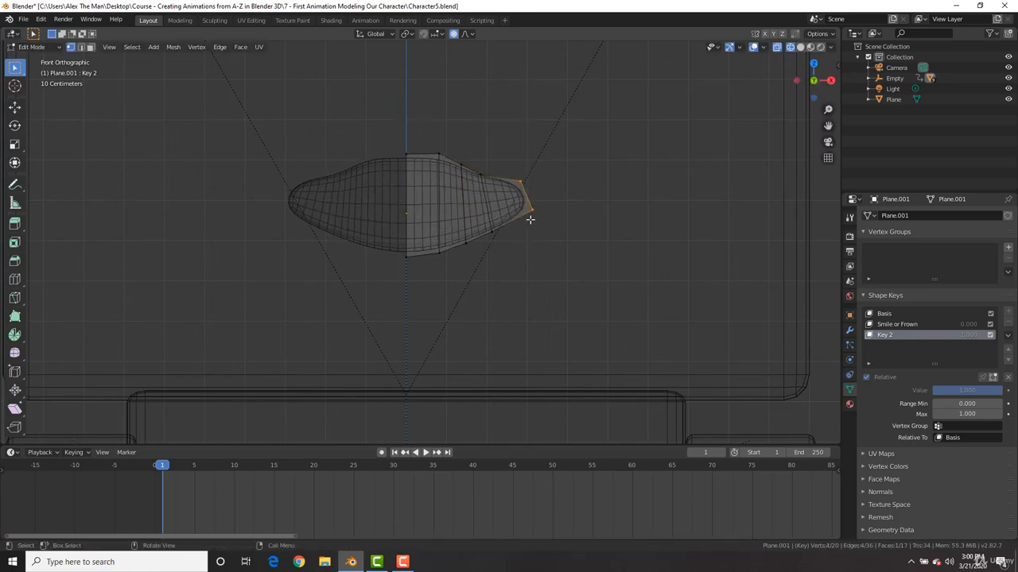
key("g")
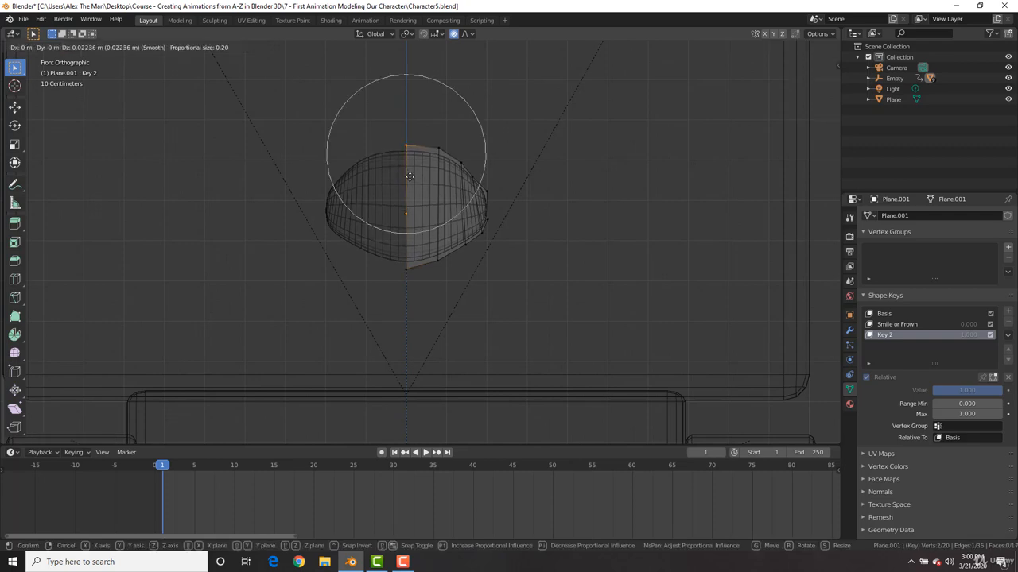
key("z")
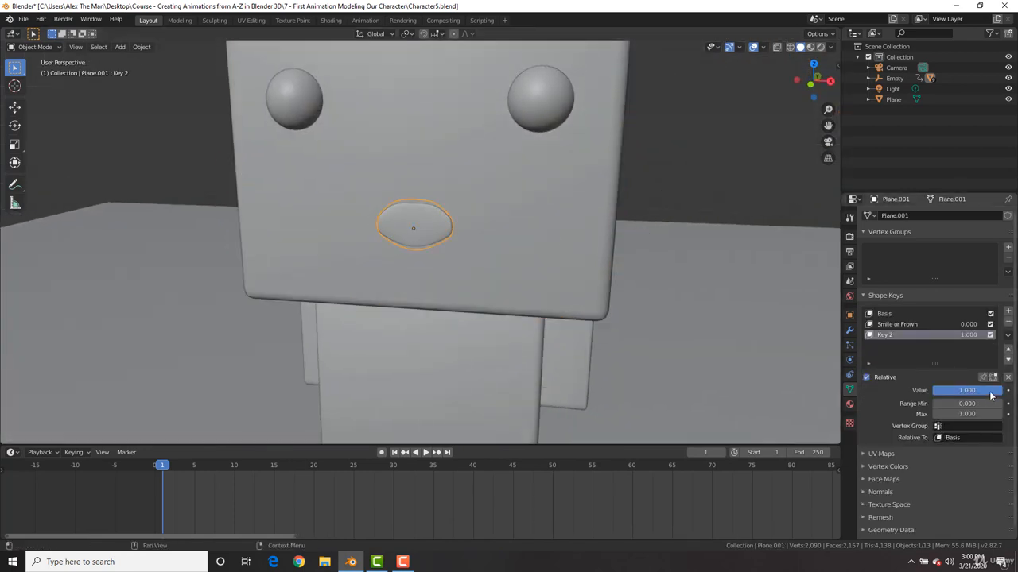
Slide the Key 2 and Smile or Frown values to preview both shapes, leaving each at 0.
left_click_drag(985, 389, 946, 390)
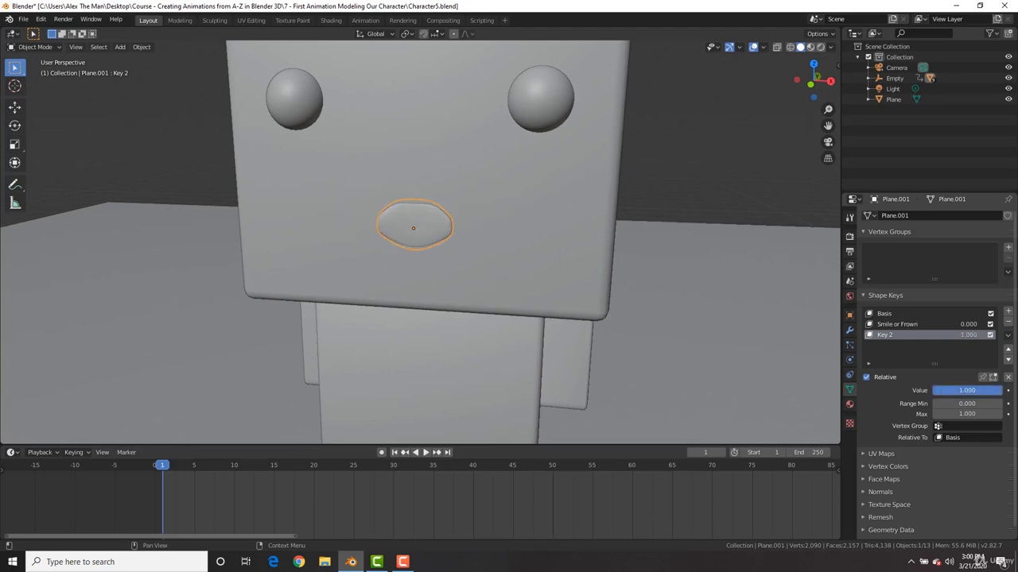
left_click(898, 324)
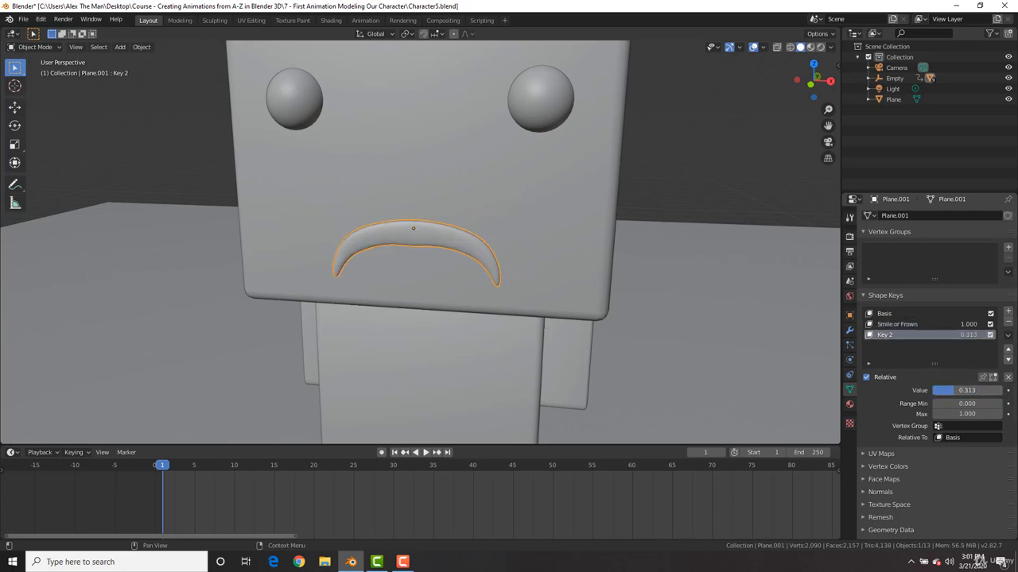
left_click_drag(942, 389, 994, 390)
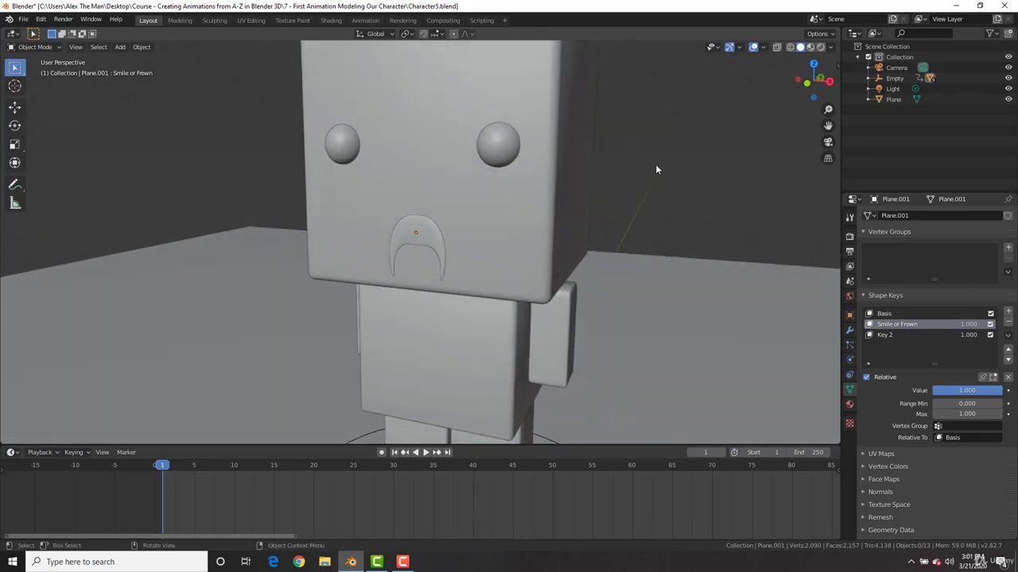
mouse_move(891, 344)
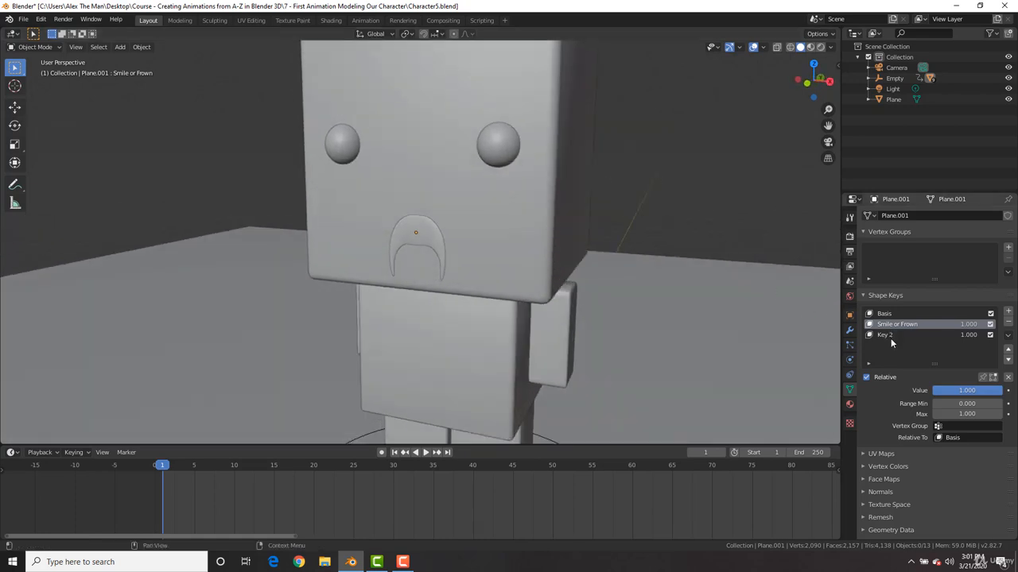
mouse_move(894, 325)
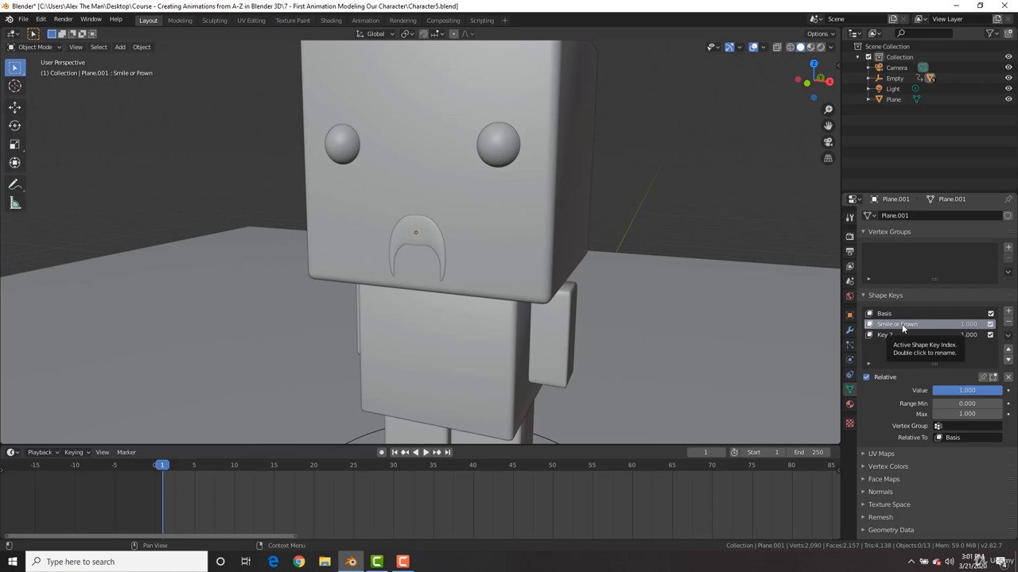
left_click(892, 335)
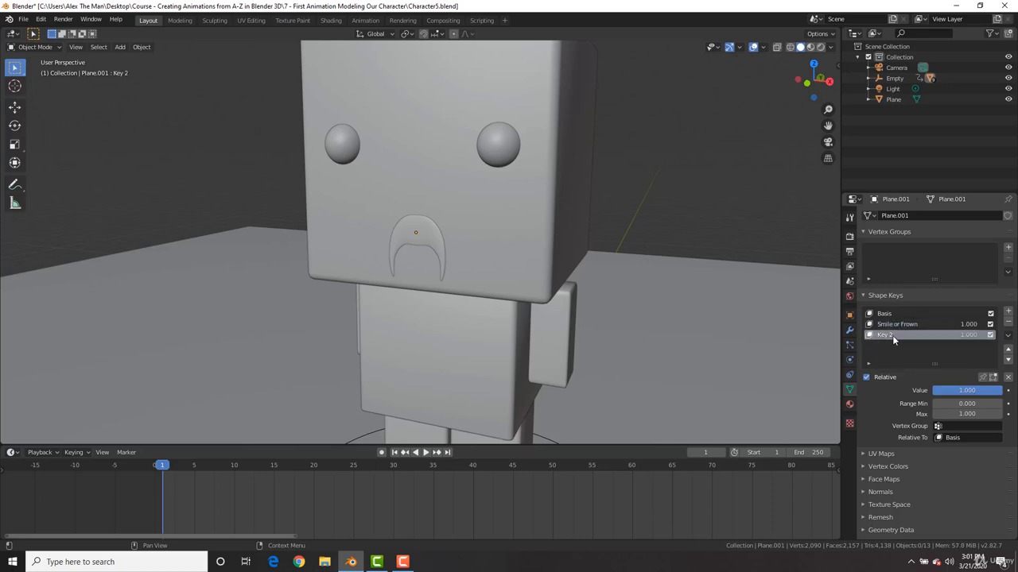
left_click(896, 324)
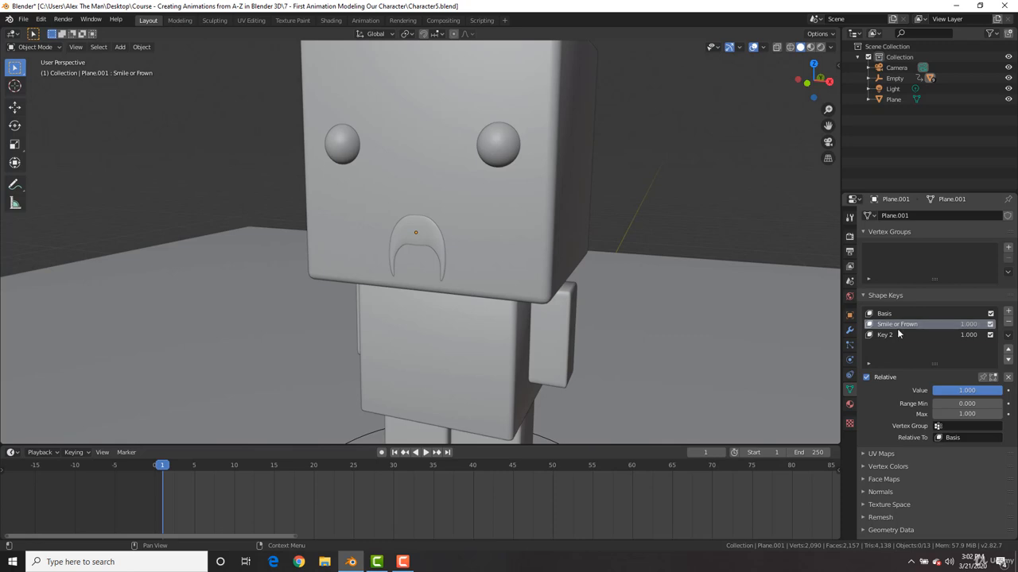
mouse_move(902, 335)
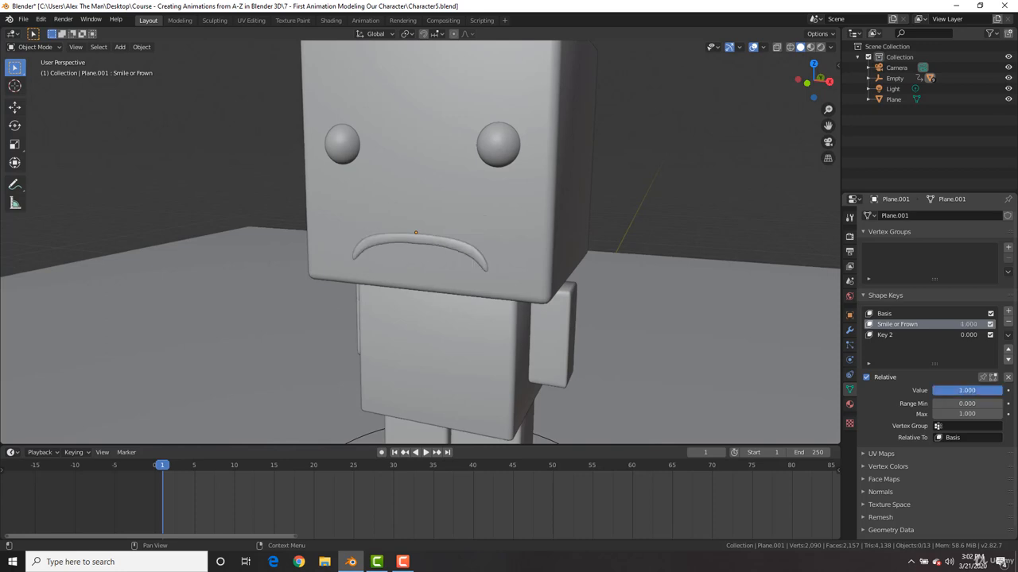
left_click(884, 334)
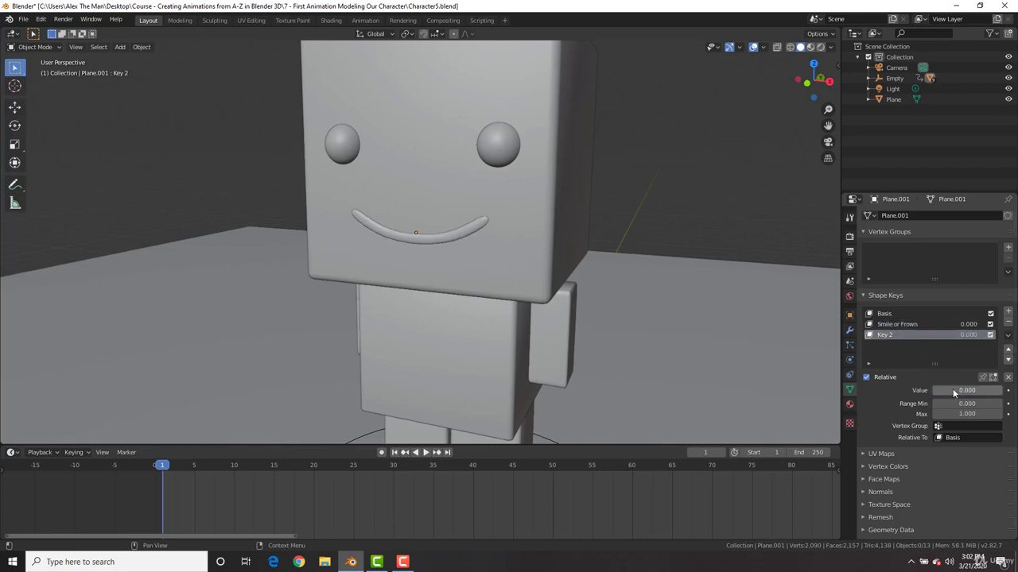
left_click_drag(946, 390, 986, 390)
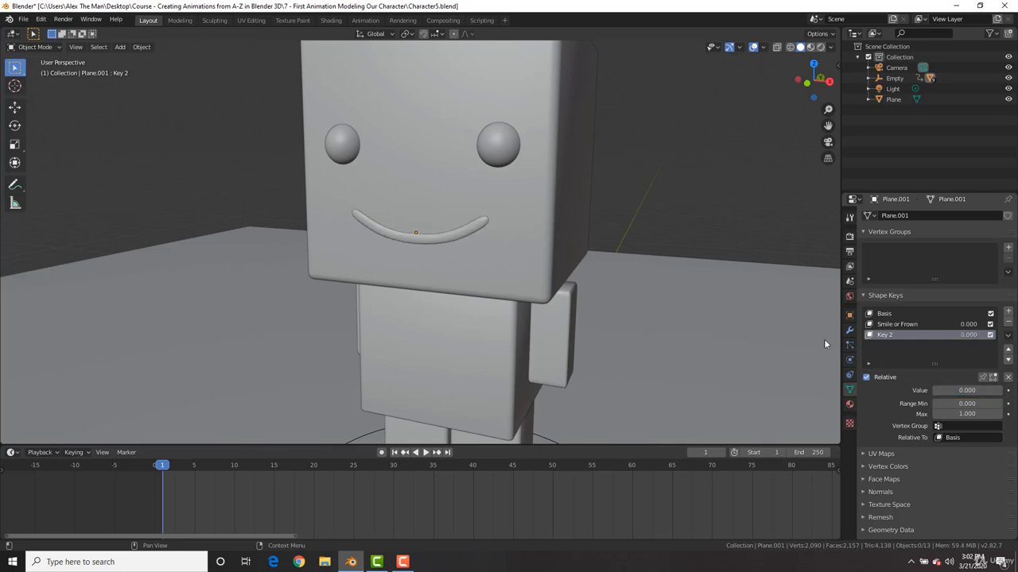
Add Basis and Key 1 shape keys to the right eye, with Key 1 at 1.
left_click(497, 147)
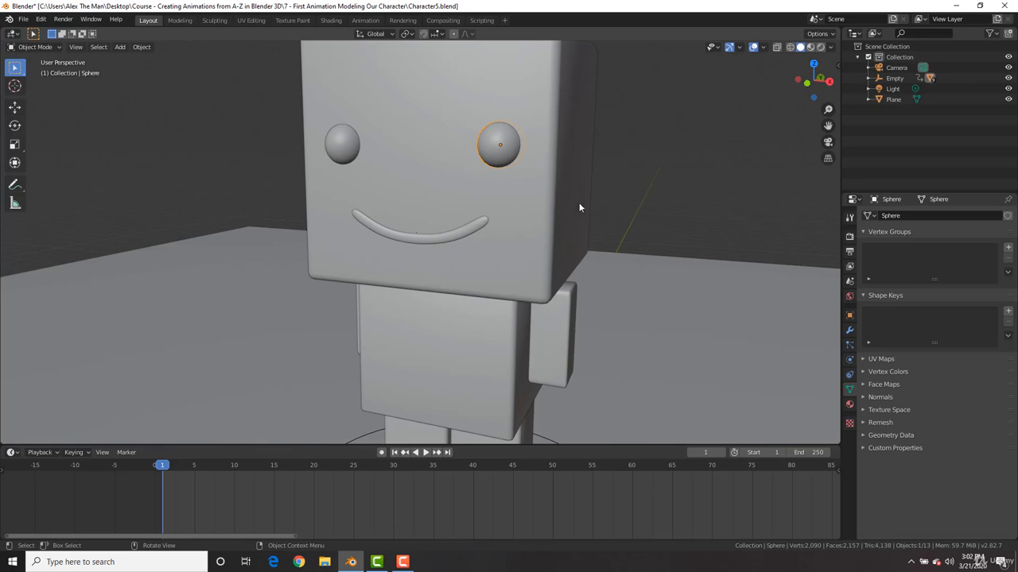
mouse_move(1008, 312)
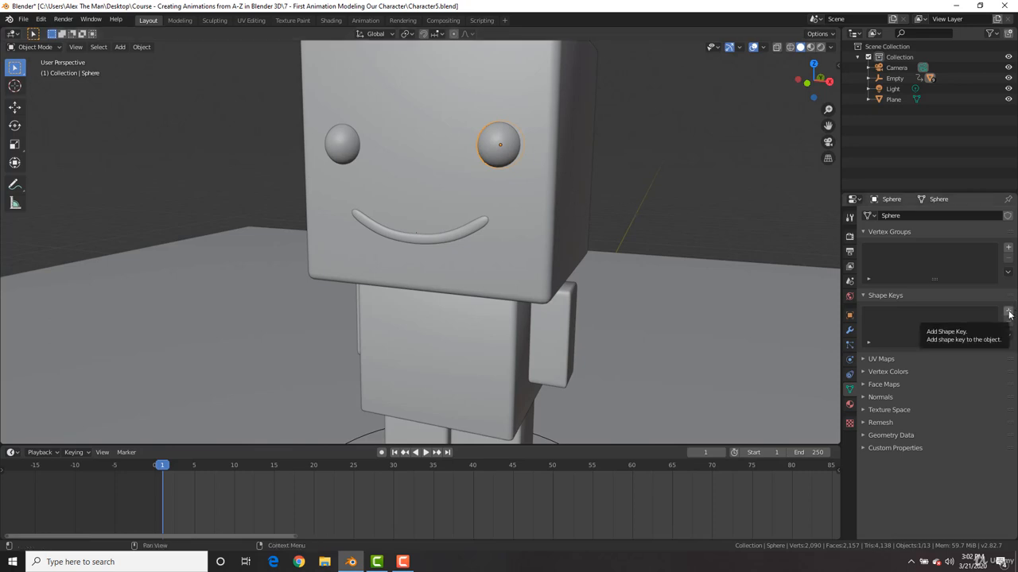
left_click(1007, 309)
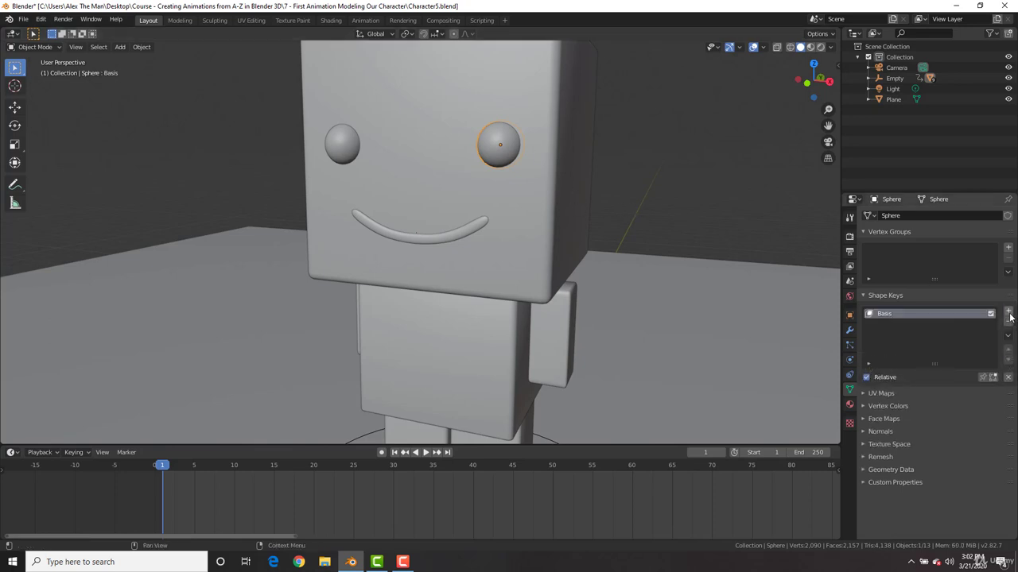
left_click(1005, 312)
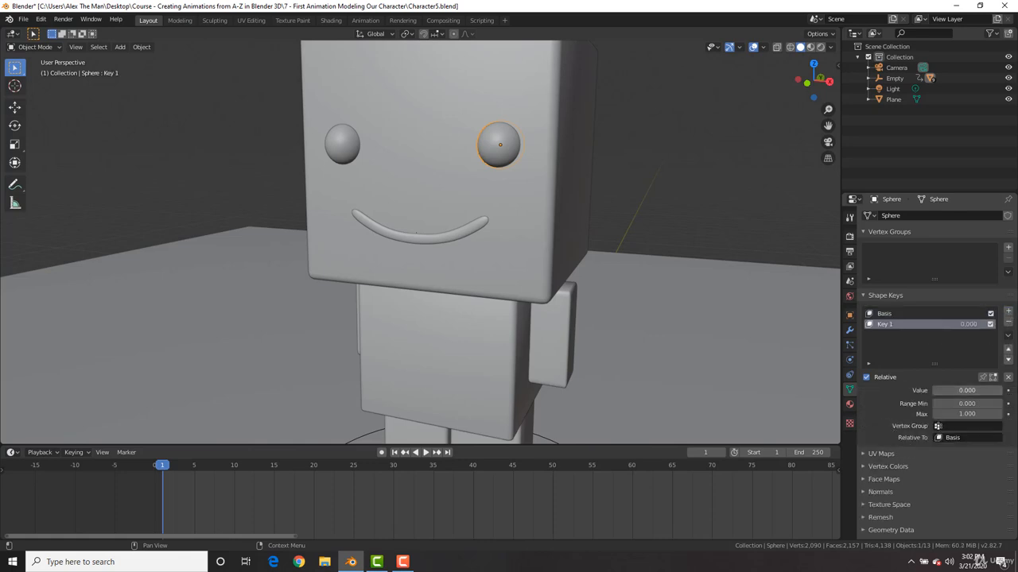
left_click_drag(967, 390, 1017, 389)
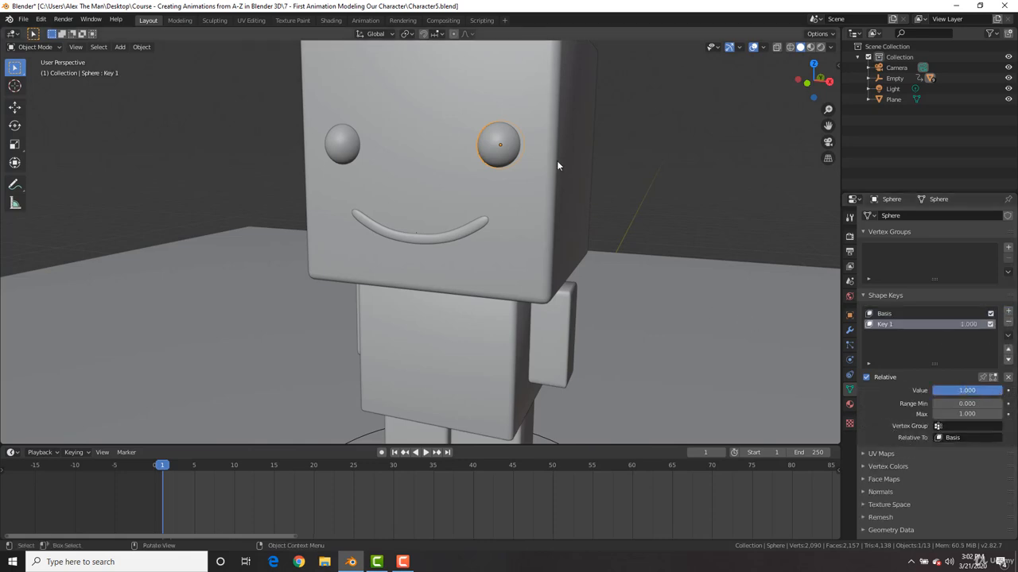
Scale the eye taller along Z in Edit Mode, preview Key 1, then reset it to 0.
key("Tab")
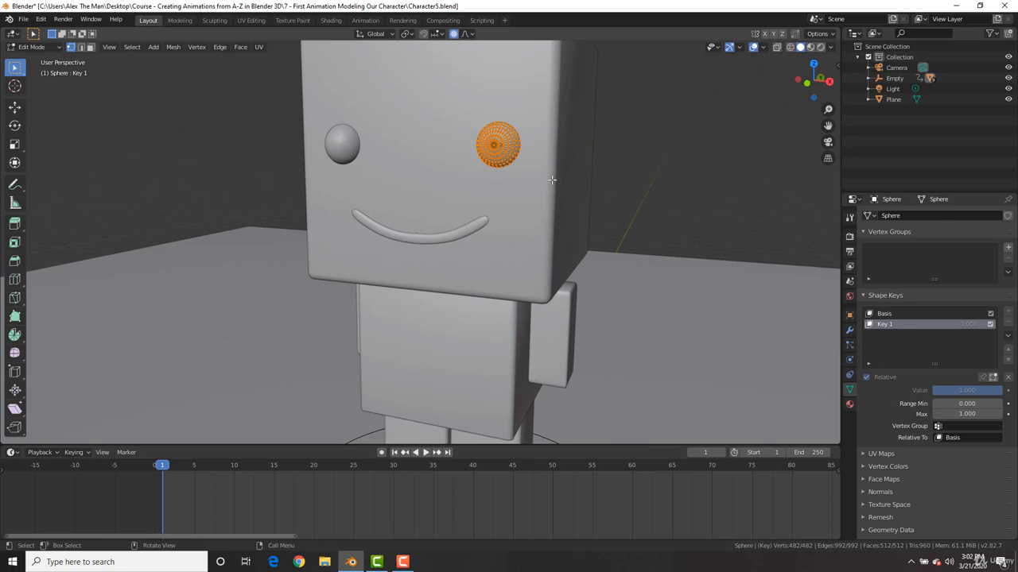
key("s")
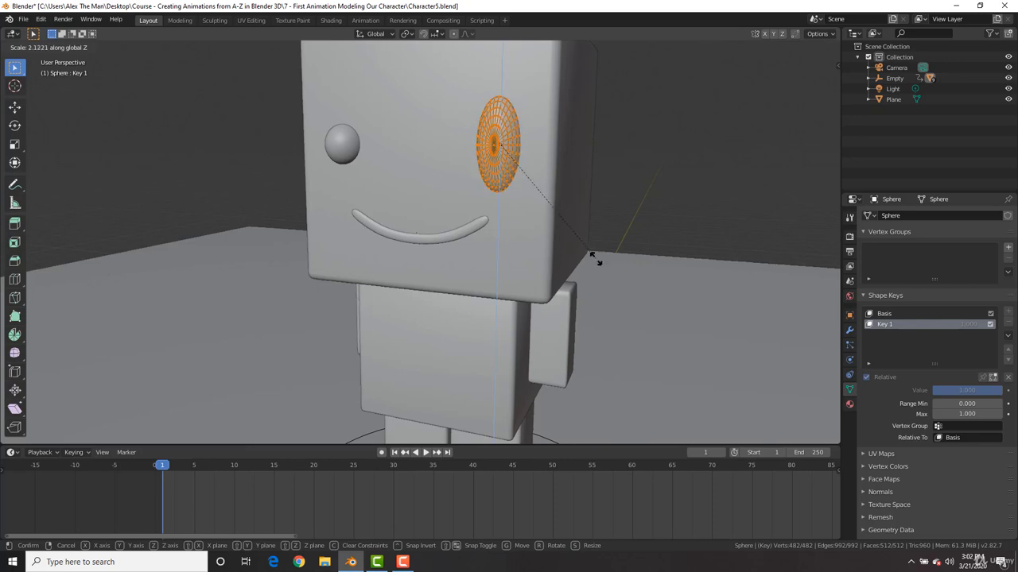
left_click(590, 255)
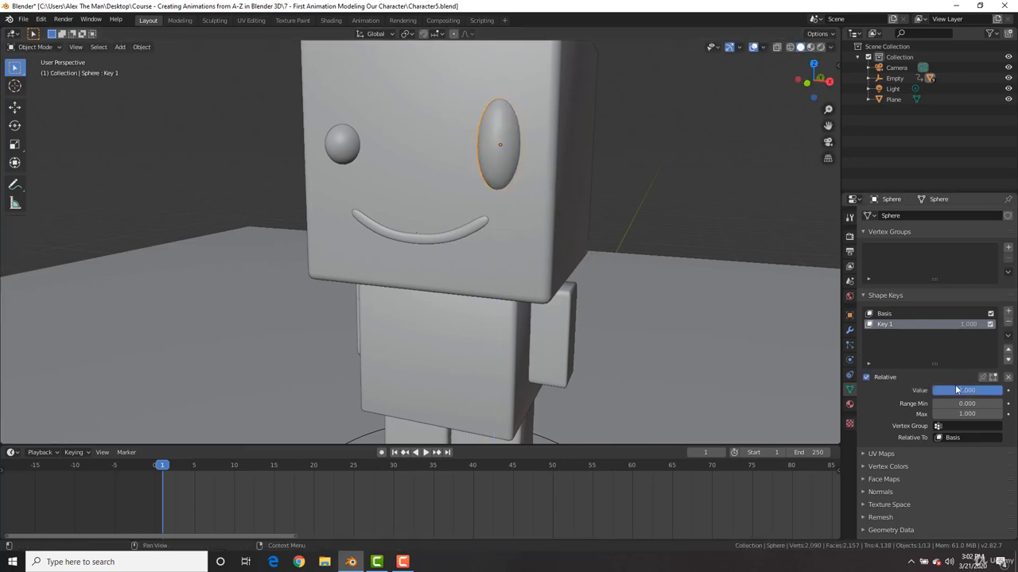
left_click_drag(986, 390, 946, 390)
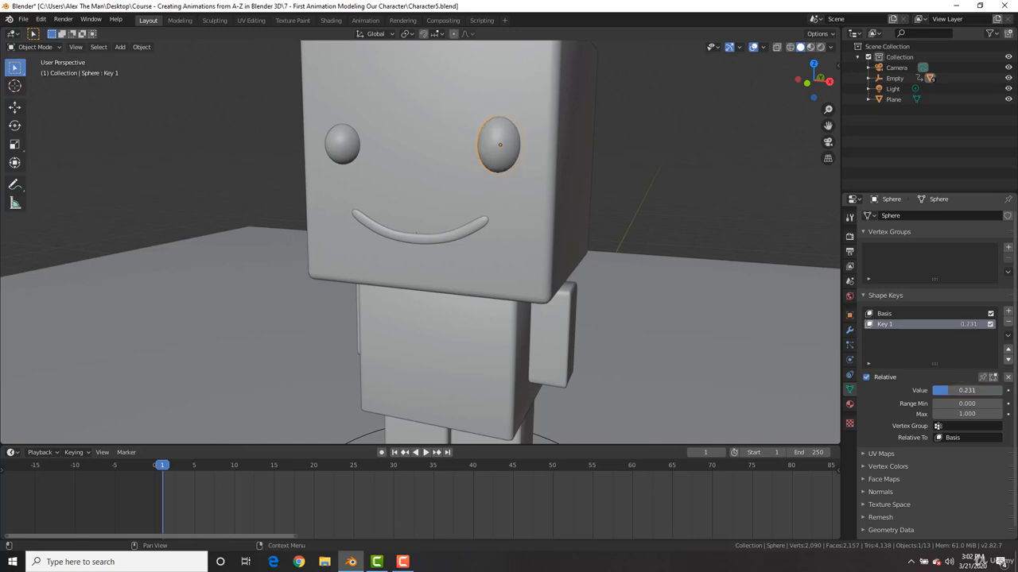
left_click_drag(966, 390, 1002, 390)
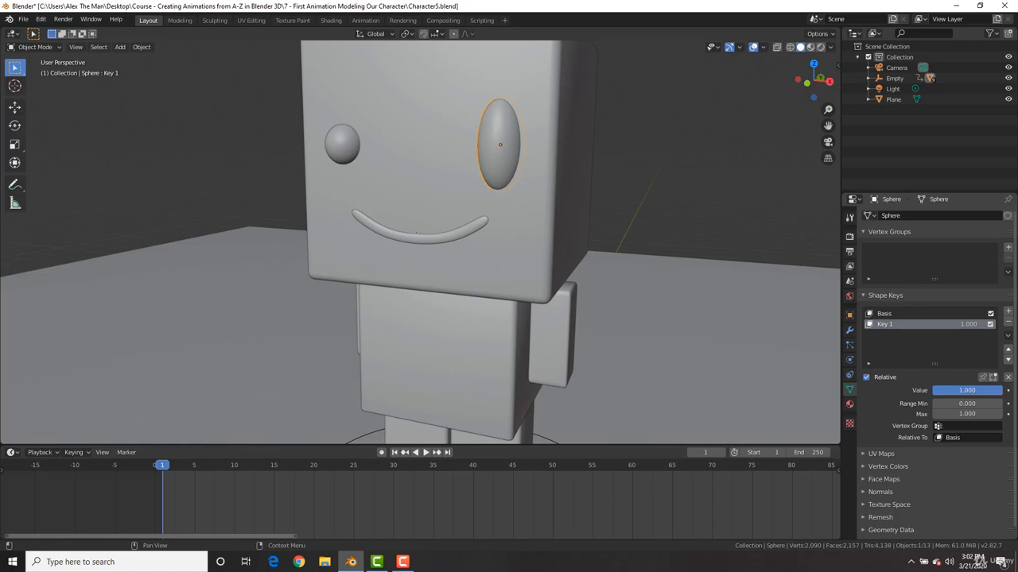
left_click_drag(986, 390, 962, 391)
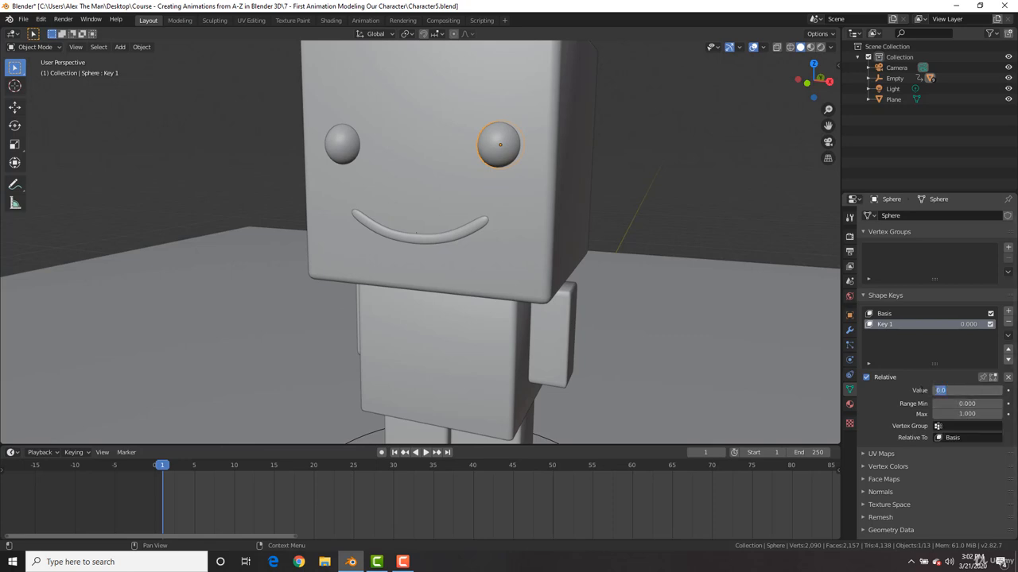
Set Key 1's Range Min to -0.780 and preview the eye squinting.
left_click(966, 403)
type("1.000")
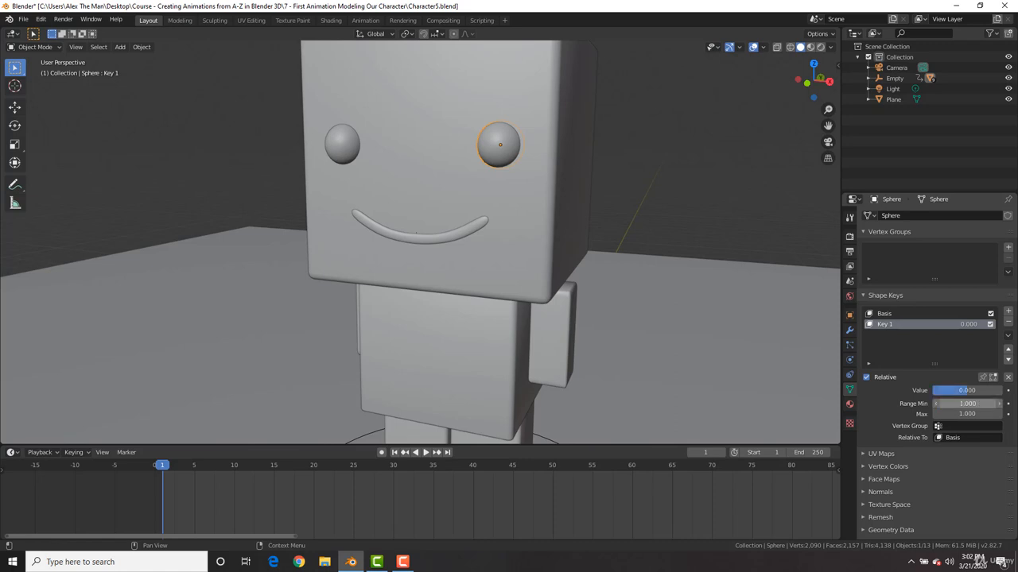
left_click_drag(967, 391, 942, 390)
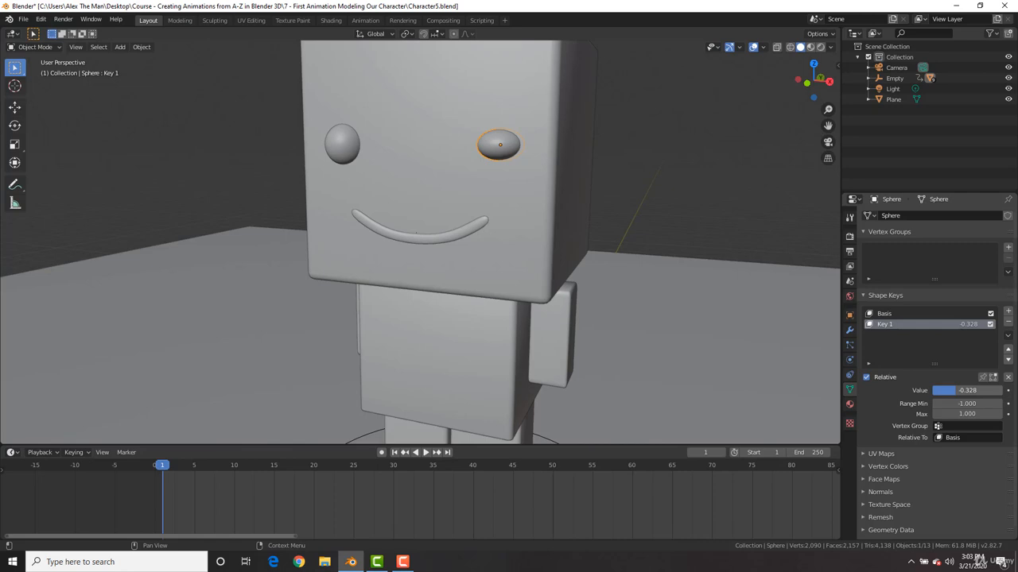
left_click_drag(962, 390, 935, 389)
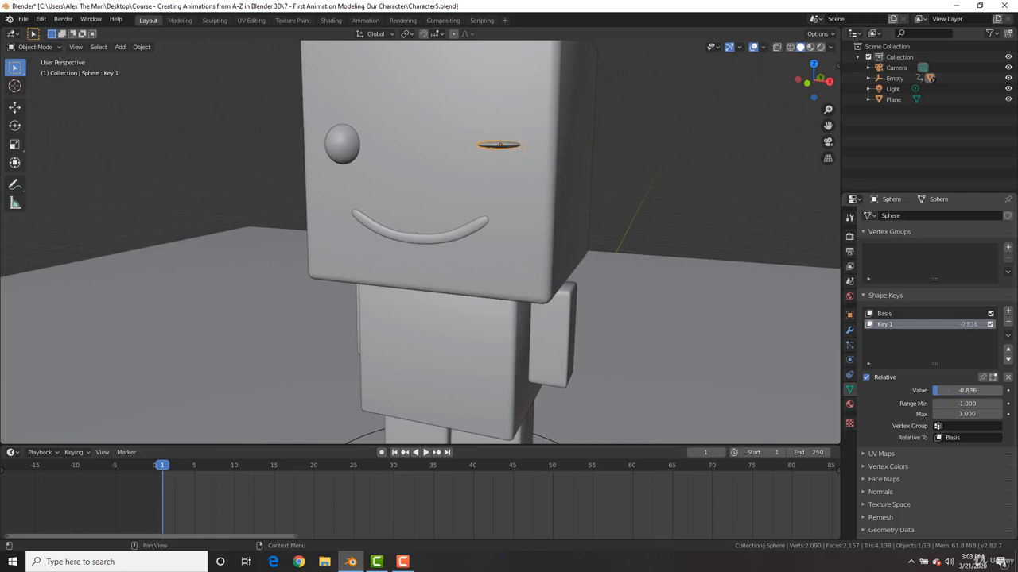
left_click_drag(939, 391, 978, 391)
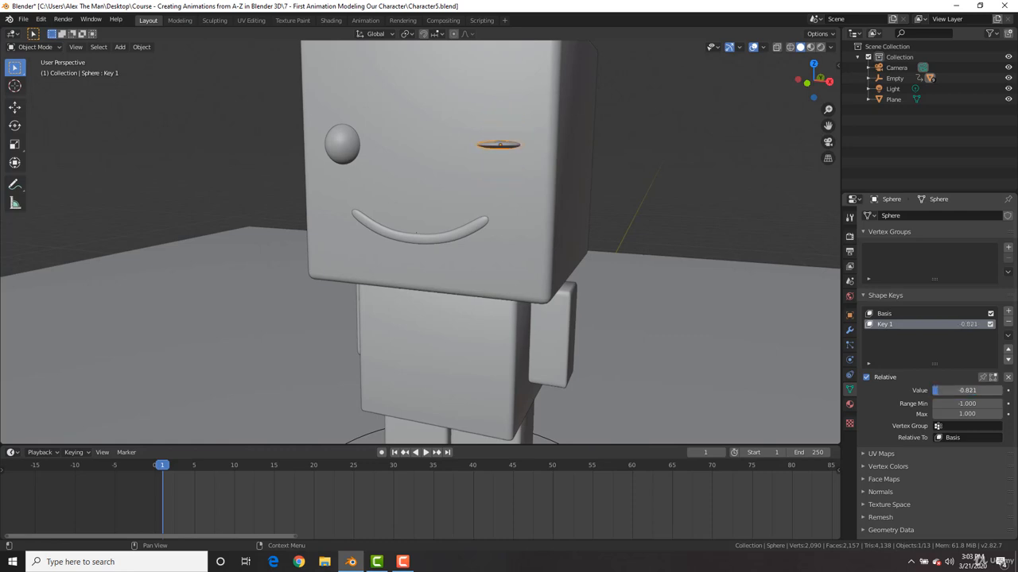
left_click_drag(967, 389, 954, 389)
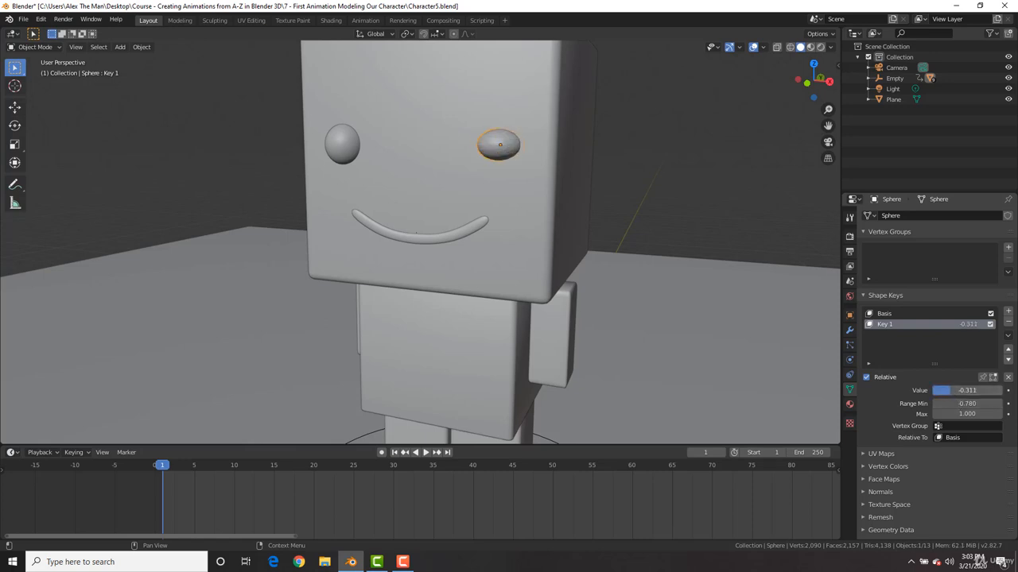
Slide Key 1 between full squint and full tall shape to compare both extremes.
left_click_drag(967, 390, 938, 389)
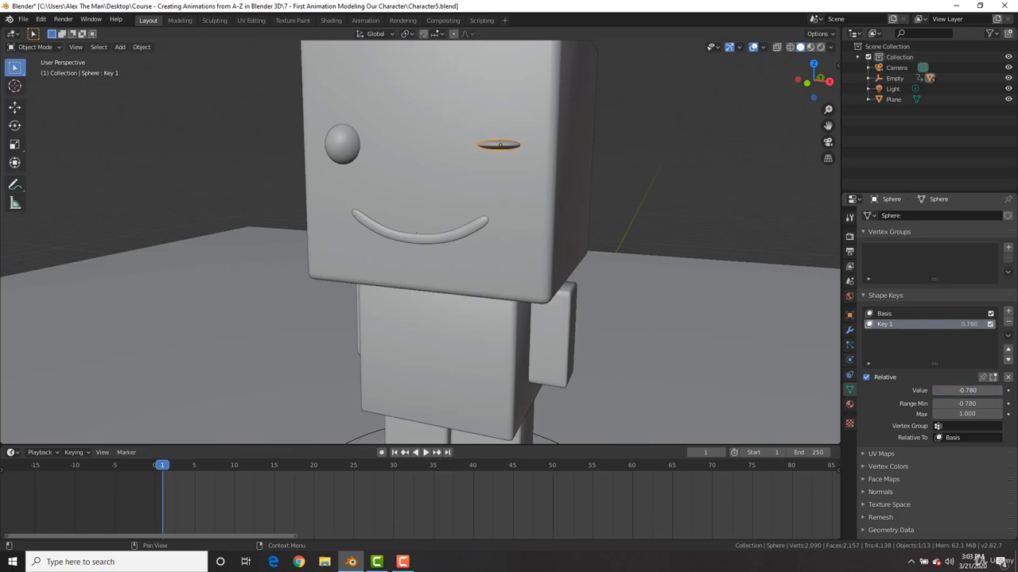
left_click_drag(938, 391, 994, 390)
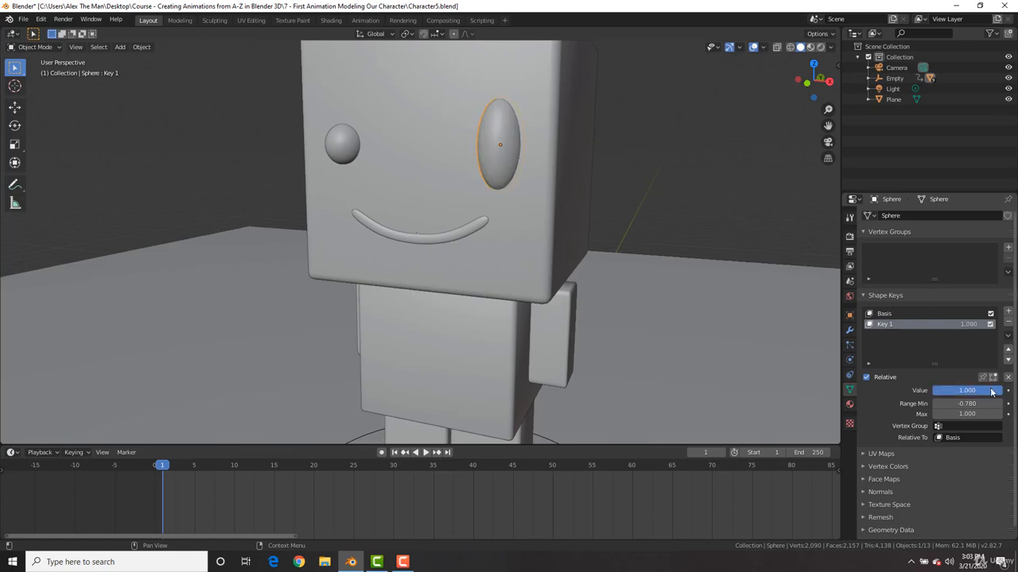
left_click_drag(986, 391, 946, 390)
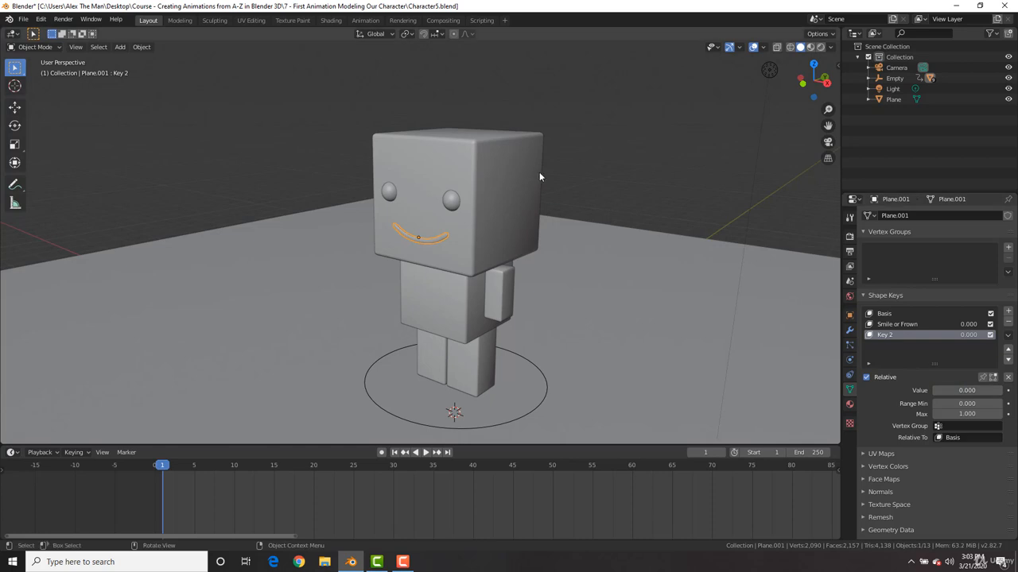
left_click_drag(540, 178, 577, 173)
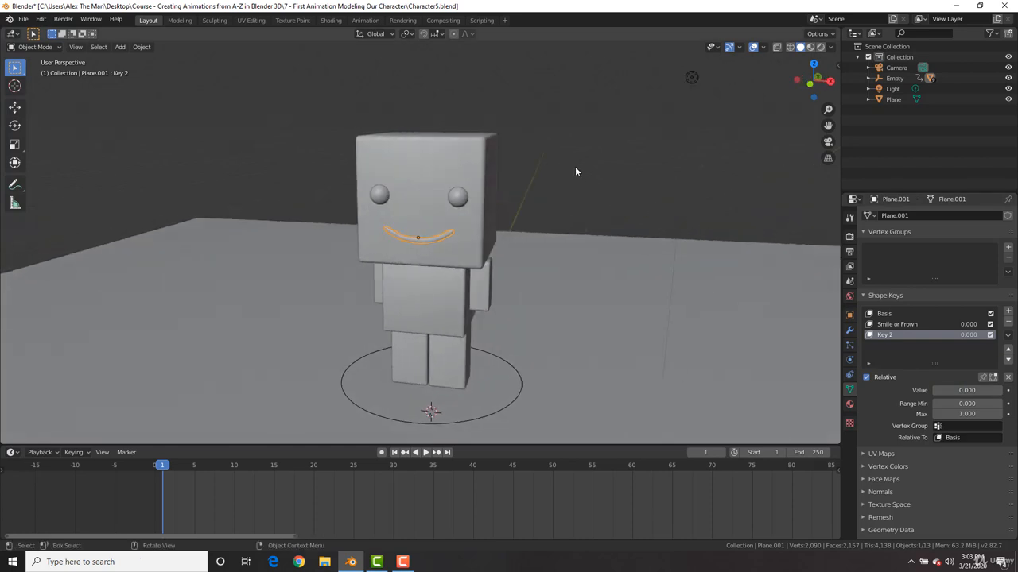
left_click_drag(576, 172, 566, 226)
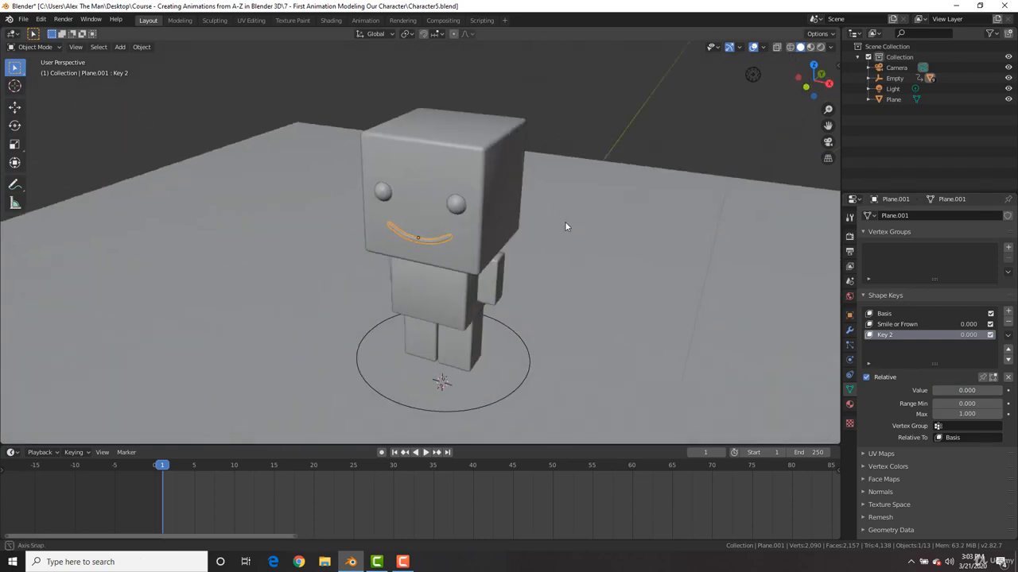